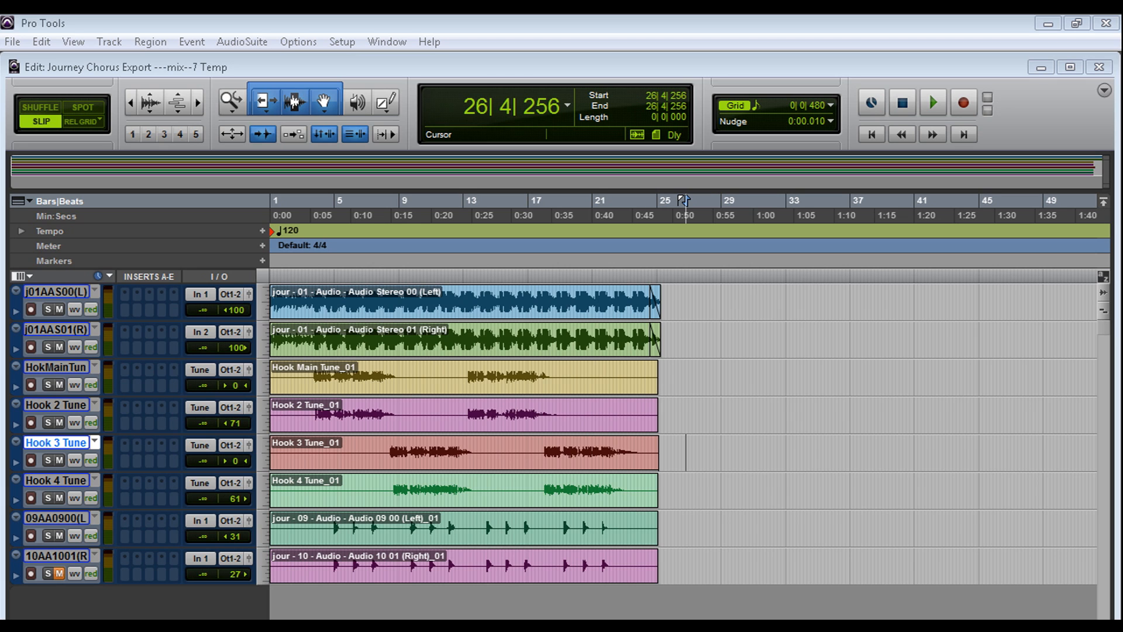
{"action": "mouse_move", "coordinate": [582, 23]}
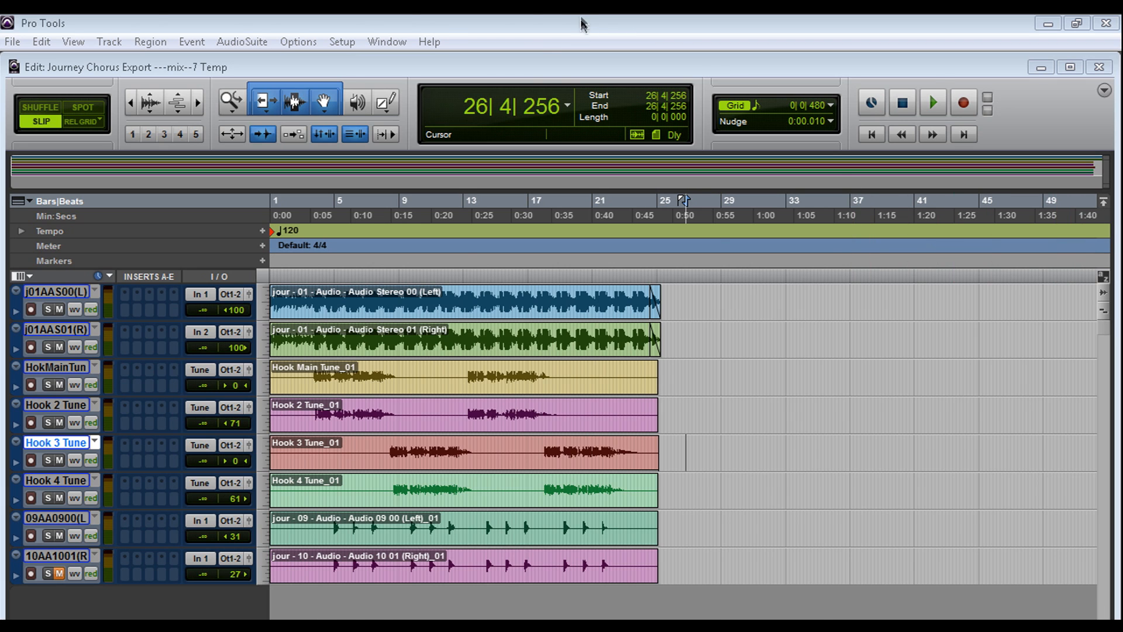
Step: Launch the Pro Tools Shortcuts PDF guide from the Help menu
{"action": "left_click", "coordinate": [429, 42]}
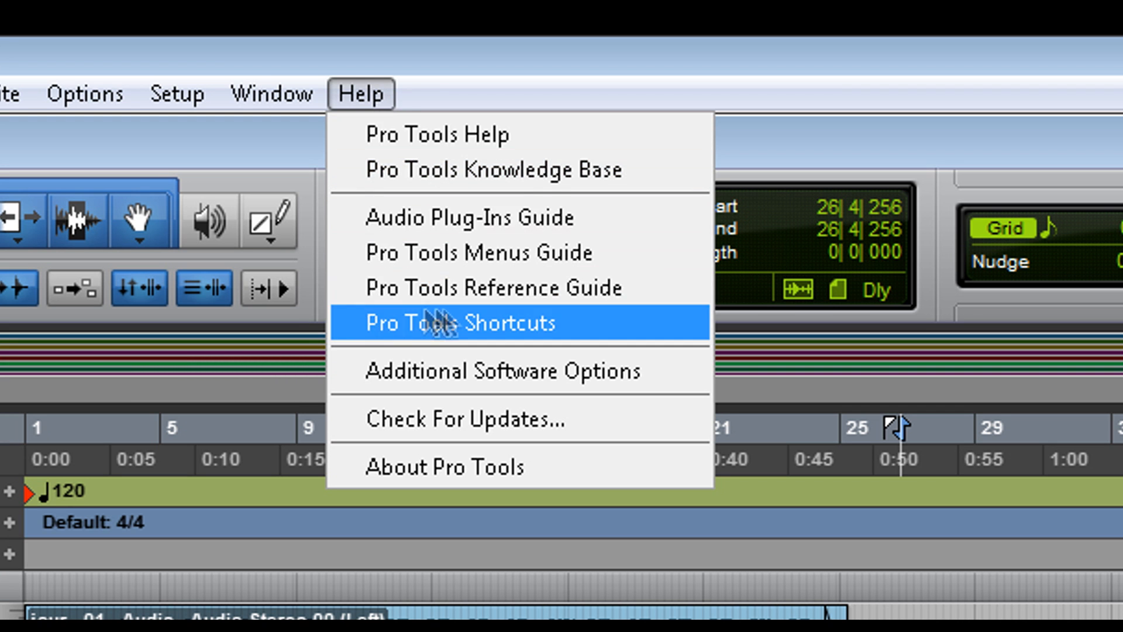
{"action": "left_click", "coordinate": [444, 323]}
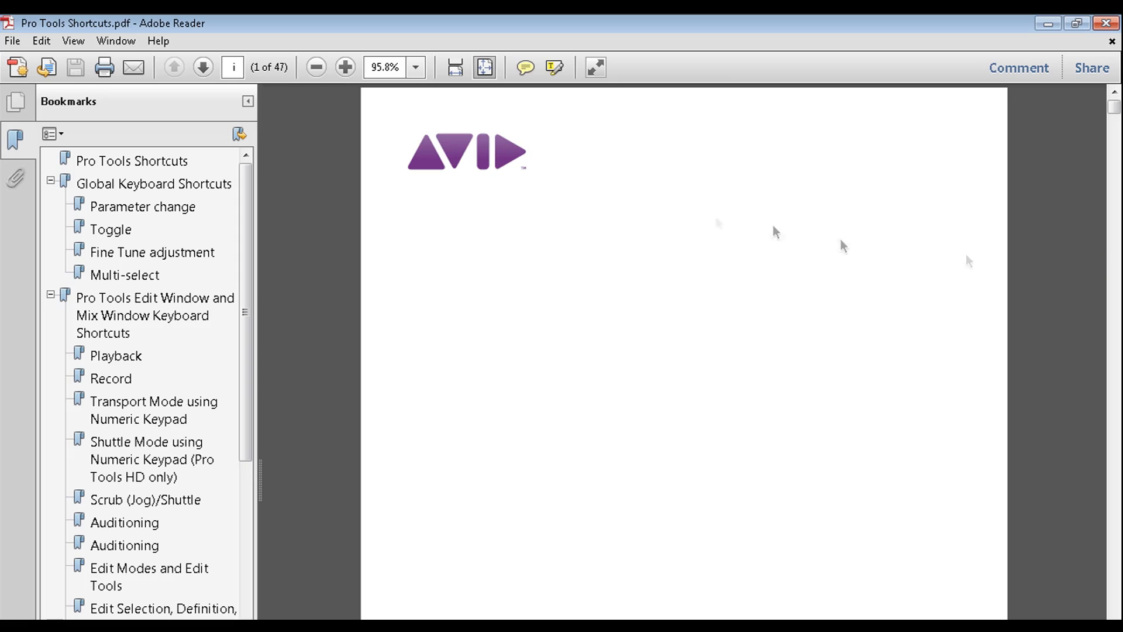
Step: Go to the 'Shuttle Mode using Numeric Keypad (Pro Tools HD only)' bookmark
{"action": "scroll", "scroll_direction": "down", "scroll_amount": 3}
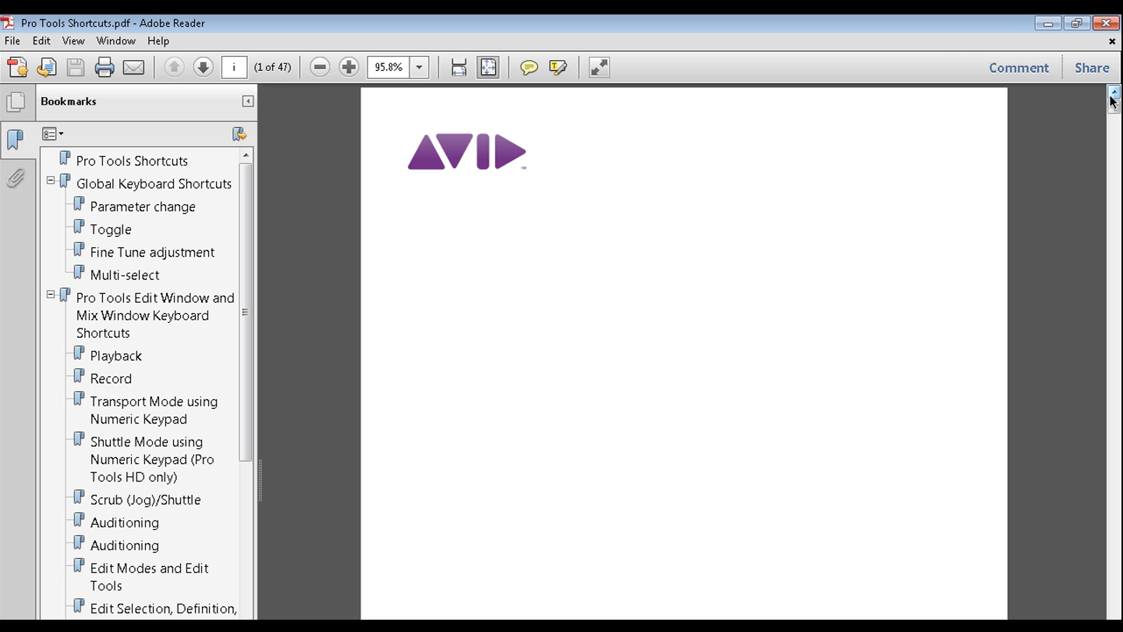
{"action": "left_click", "coordinate": [131, 443]}
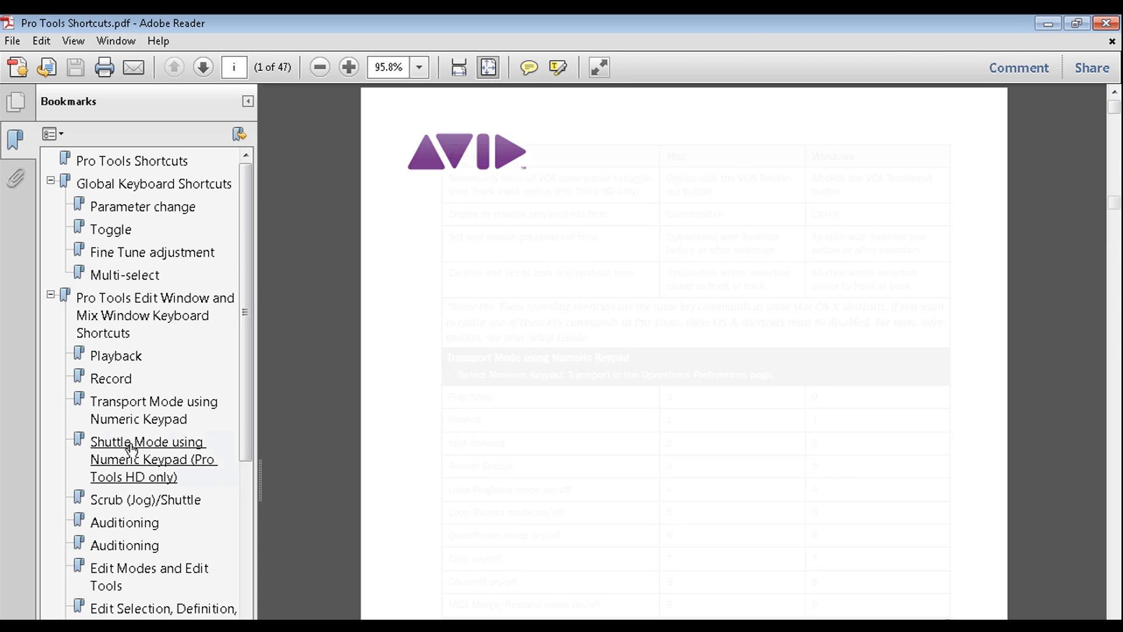
{"action": "left_click", "coordinate": [139, 442]}
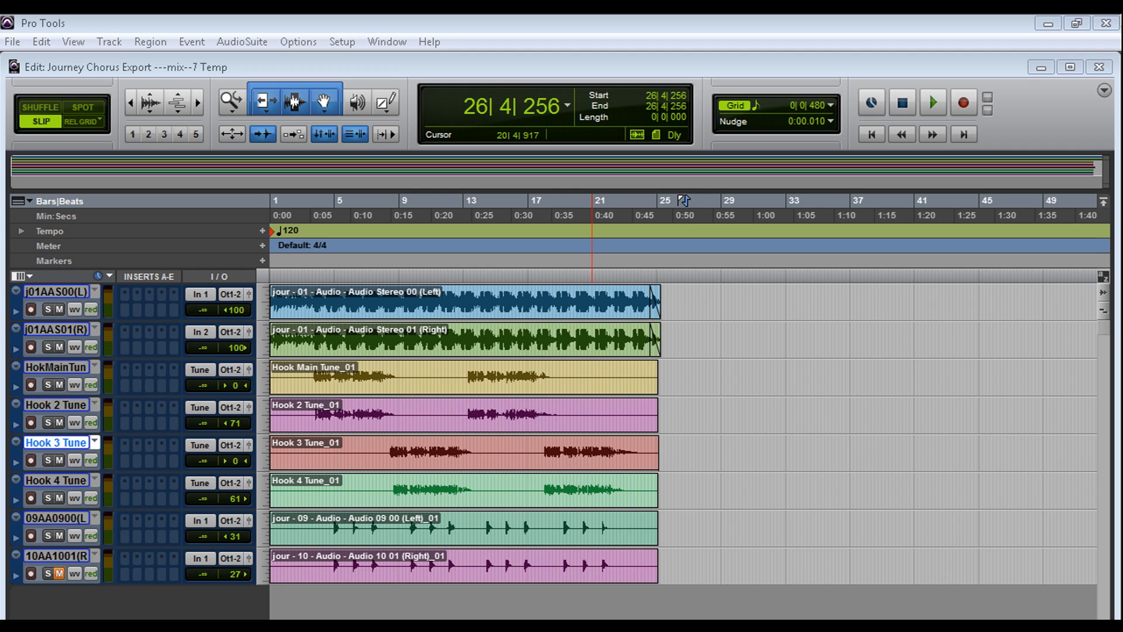
{"action": "mouse_move", "coordinate": [1104, 22]}
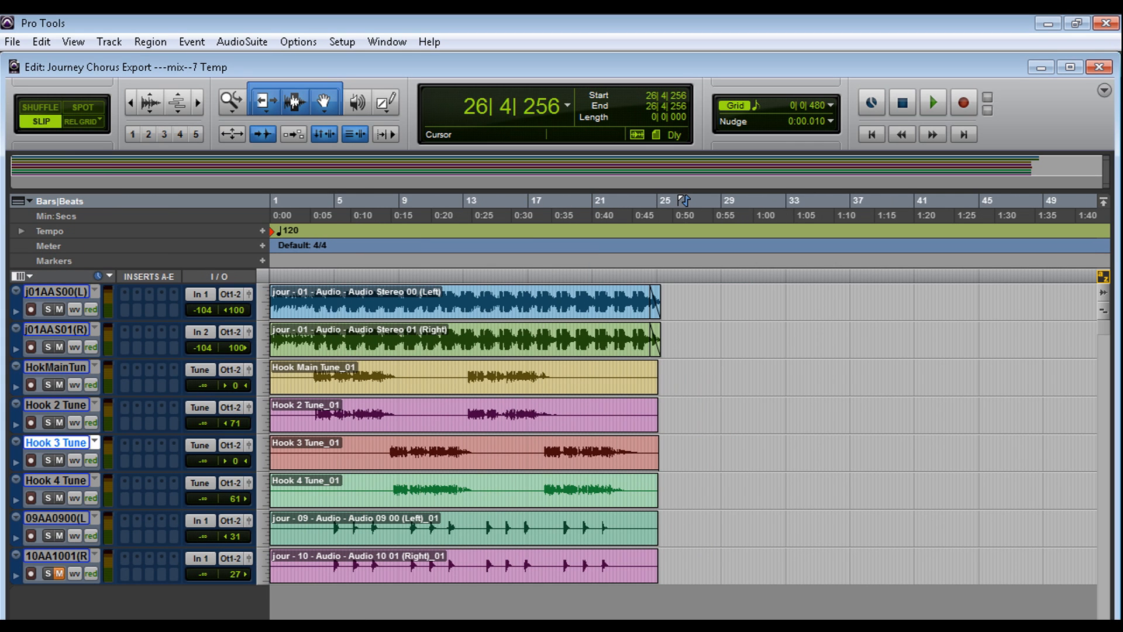
Step: Back in Pro Tools, begin File > Import > Session Data from the Mix Template folder
{"action": "left_click", "coordinate": [864, 275]}
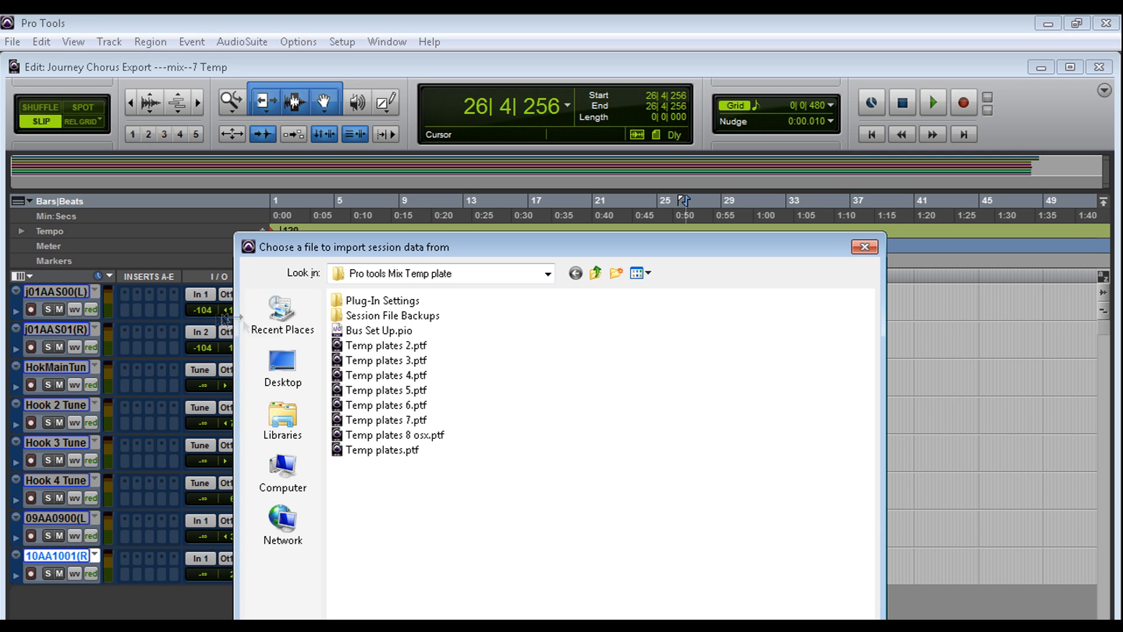
Step: Pick Temp plates 7.ptf as the import source and dismiss the Import Session Data dialog
{"action": "left_click", "coordinate": [386, 420]}
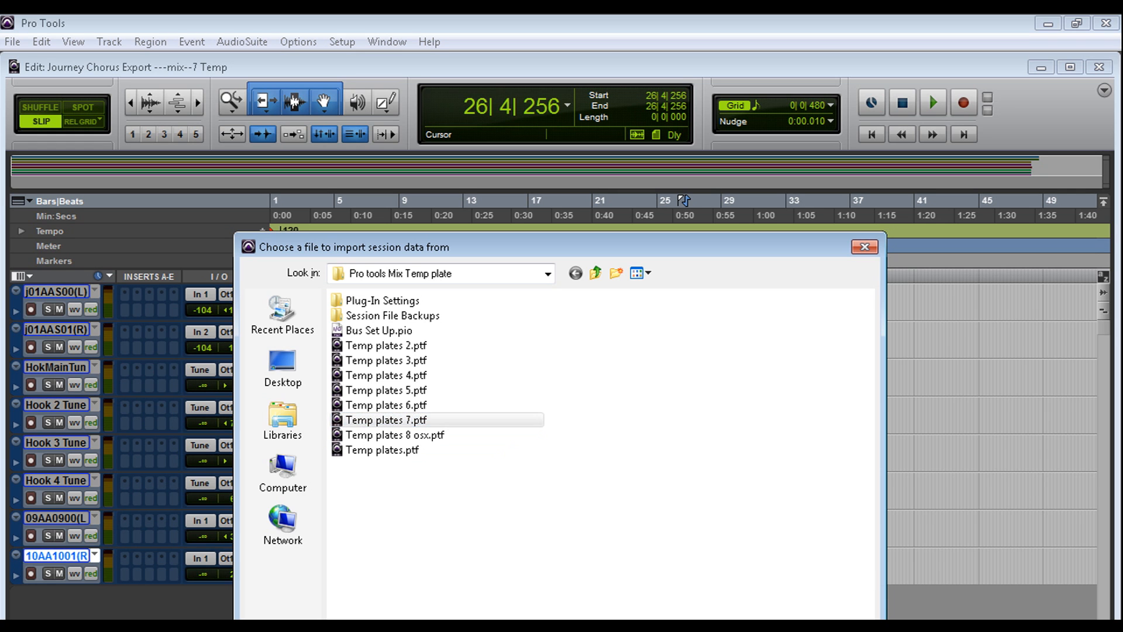
{"action": "double_click", "coordinate": [384, 419]}
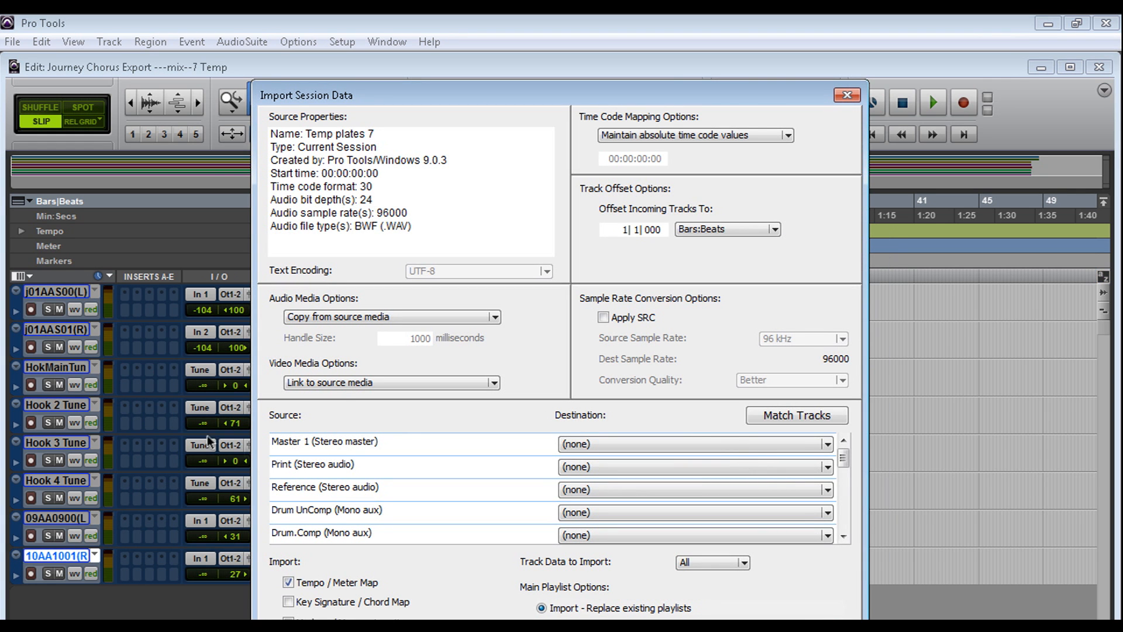
{"action": "left_click", "coordinate": [797, 415]}
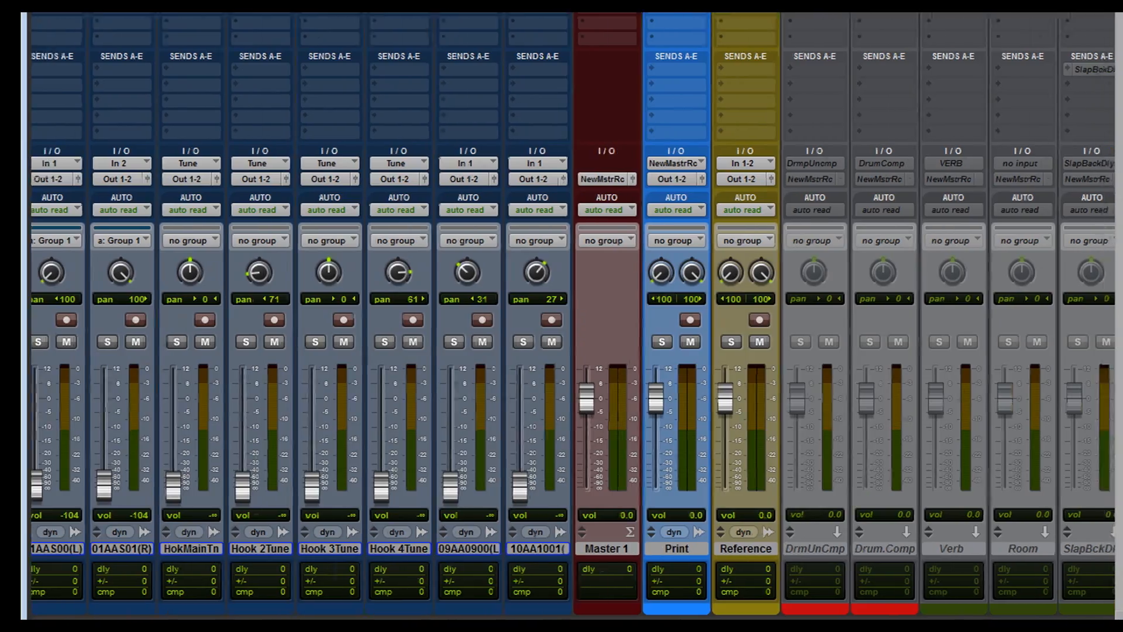
Step: Change track 01AAS00(L)'s output from Out 1-2 to the NewMstrRc bus
{"action": "scroll", "scroll_direction": "right", "scroll_amount": 3}
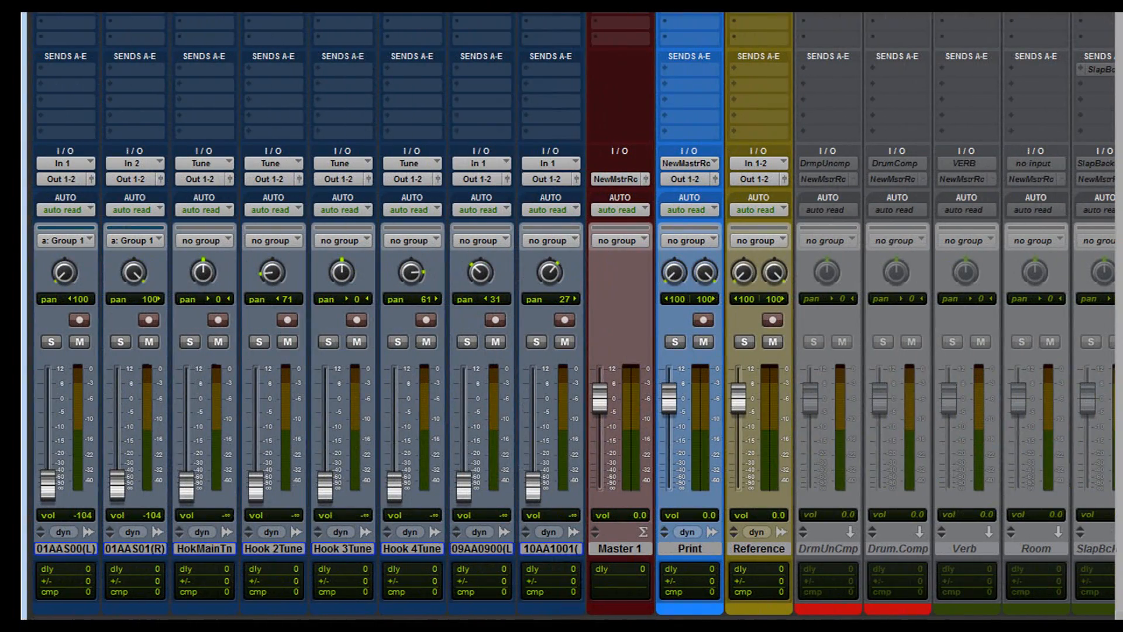
{"action": "mouse_move", "coordinate": [52, 582]}
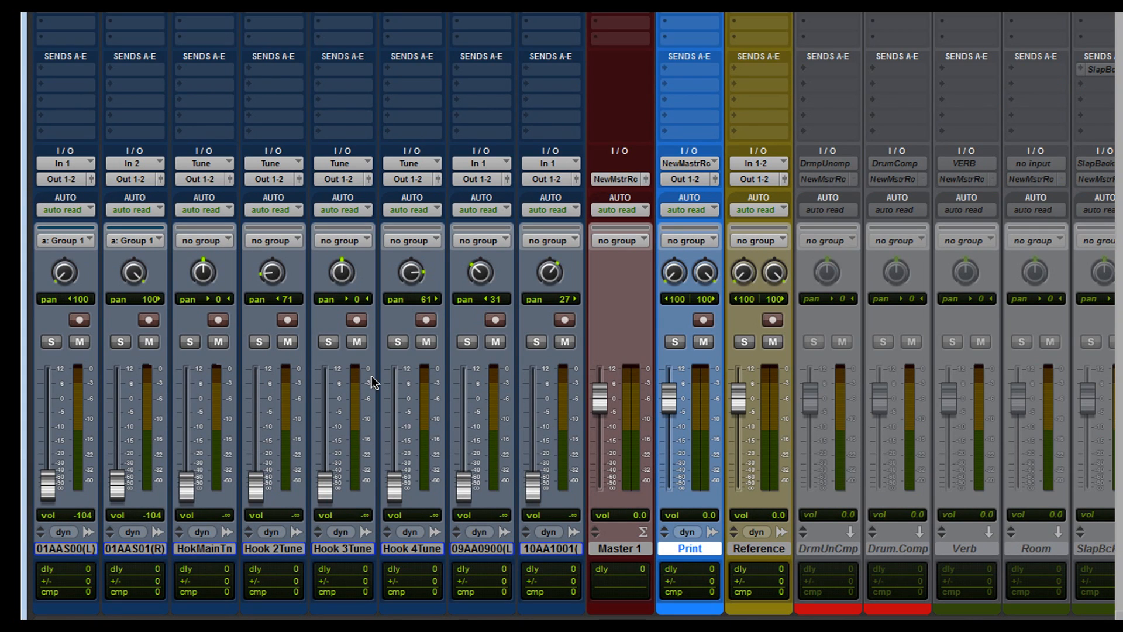
{"action": "mouse_move", "coordinate": [266, 134]}
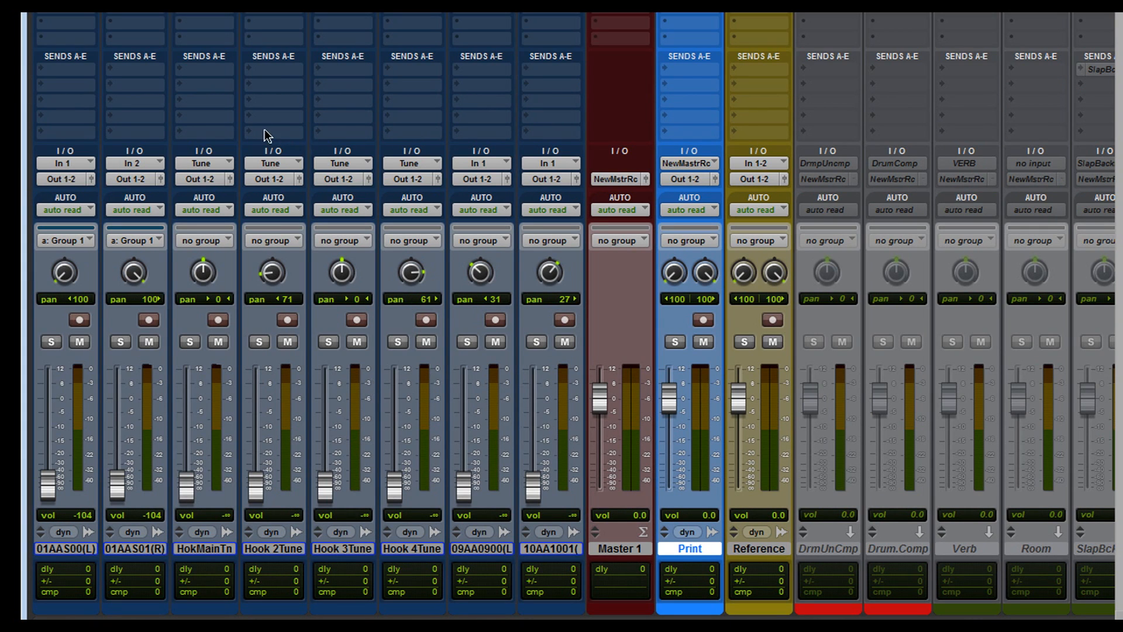
{"action": "left_click", "coordinate": [63, 177]}
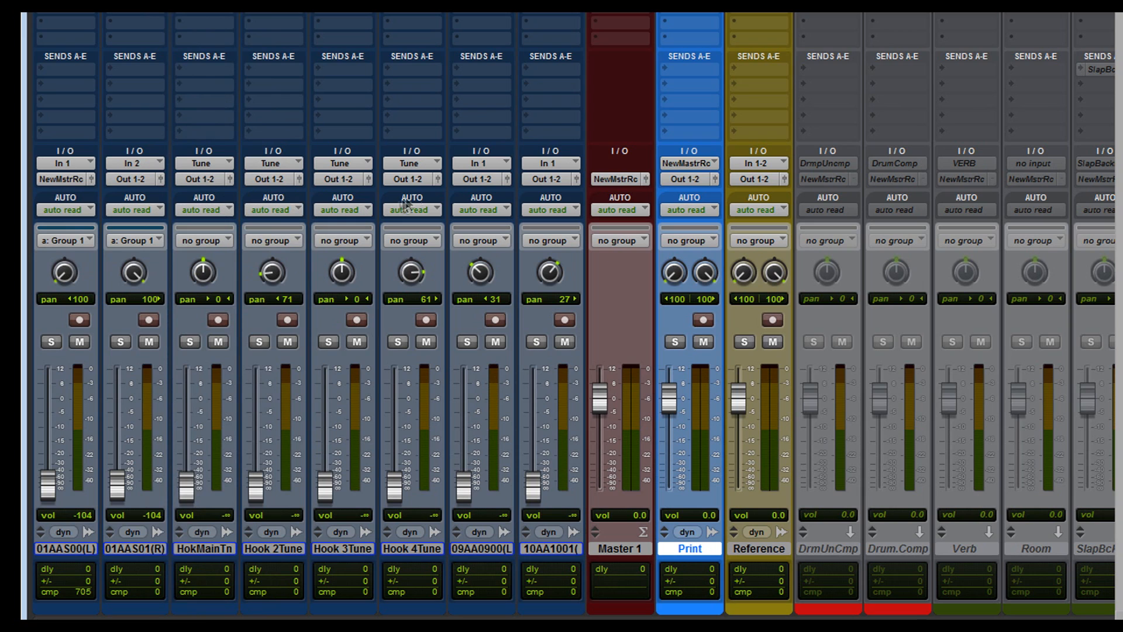
{"action": "mouse_move", "coordinate": [508, 585]}
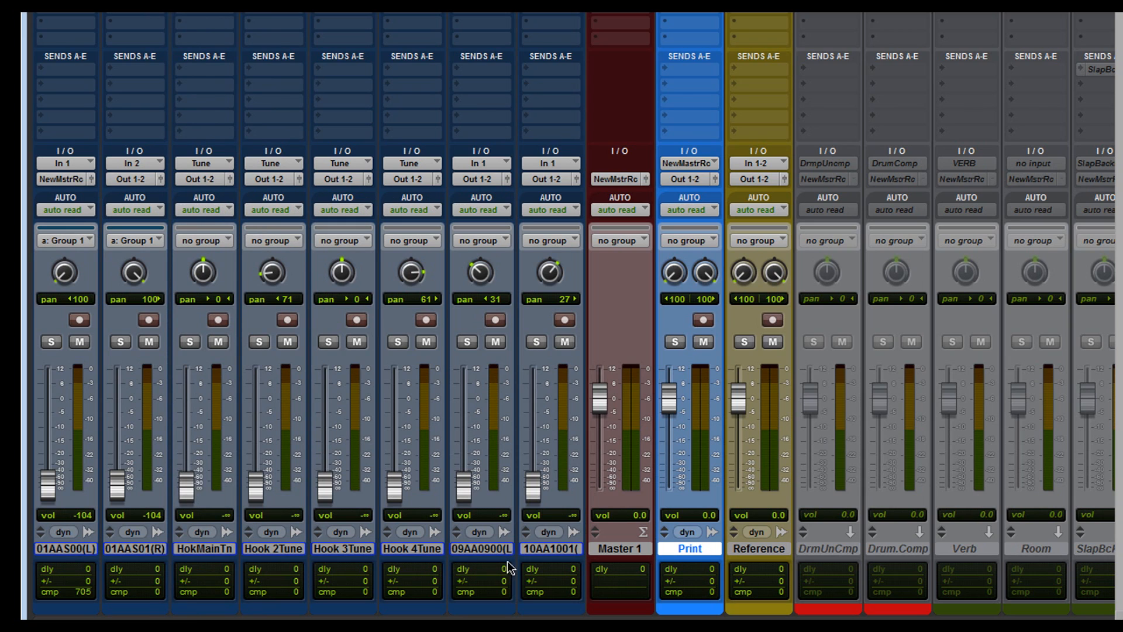
{"action": "mouse_move", "coordinate": [570, 565]}
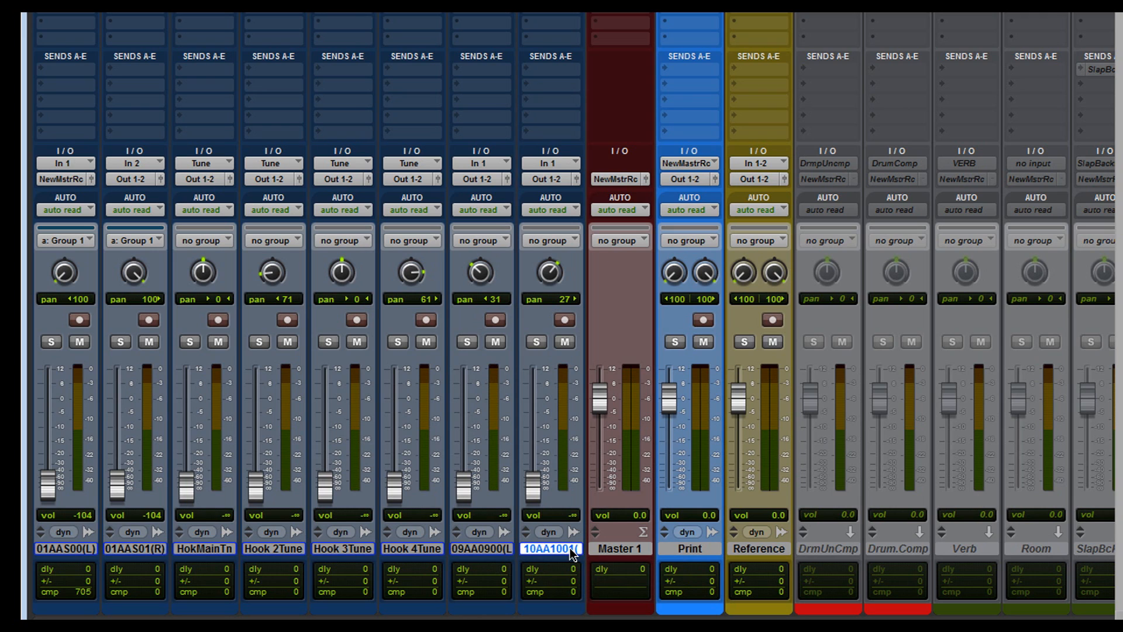
{"action": "mouse_move", "coordinate": [386, 512]}
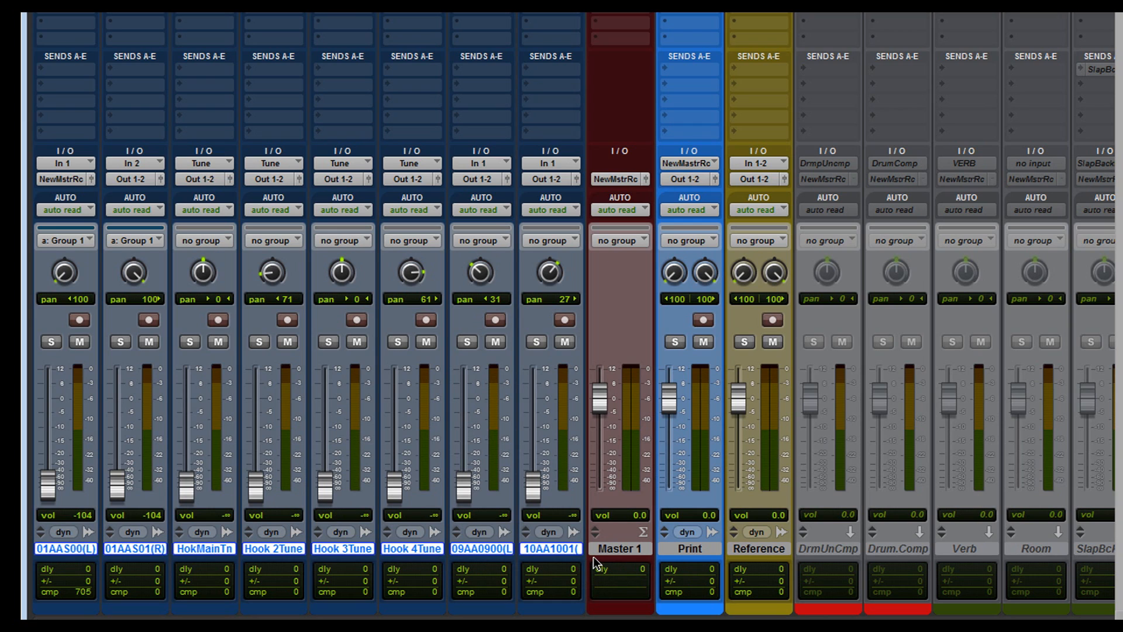
{"action": "mouse_move", "coordinate": [169, 336]}
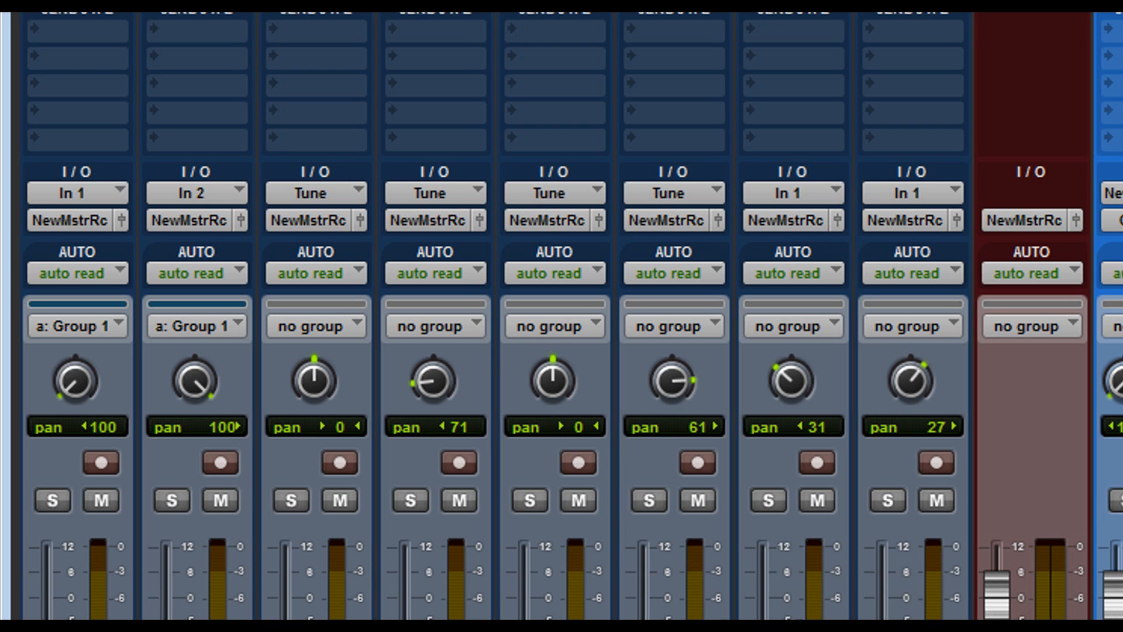
{"action": "mouse_move", "coordinate": [948, 237]}
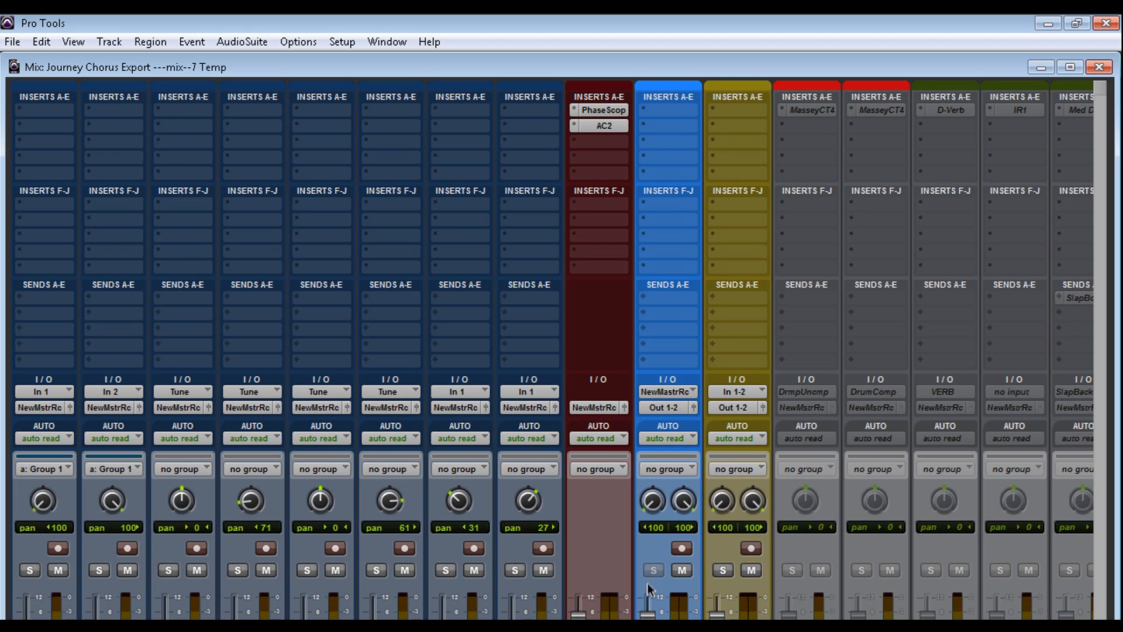
{"action": "mouse_move", "coordinate": [651, 588]}
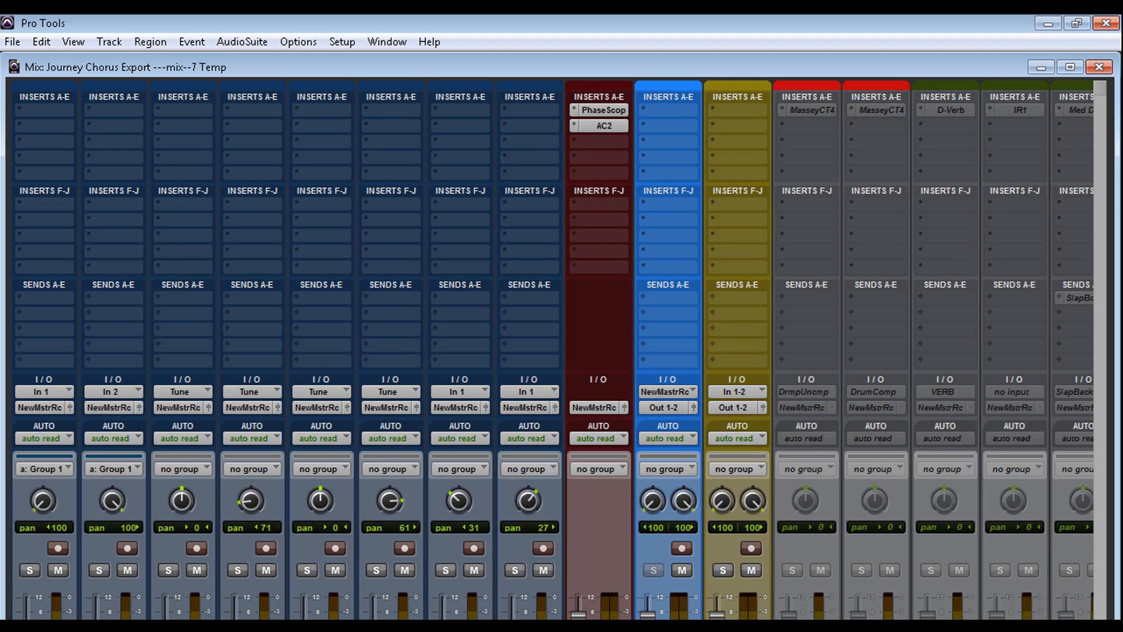
Step: Toggle the Solo button on the Hook 2 Tune track
{"action": "left_click", "coordinate": [239, 569]}
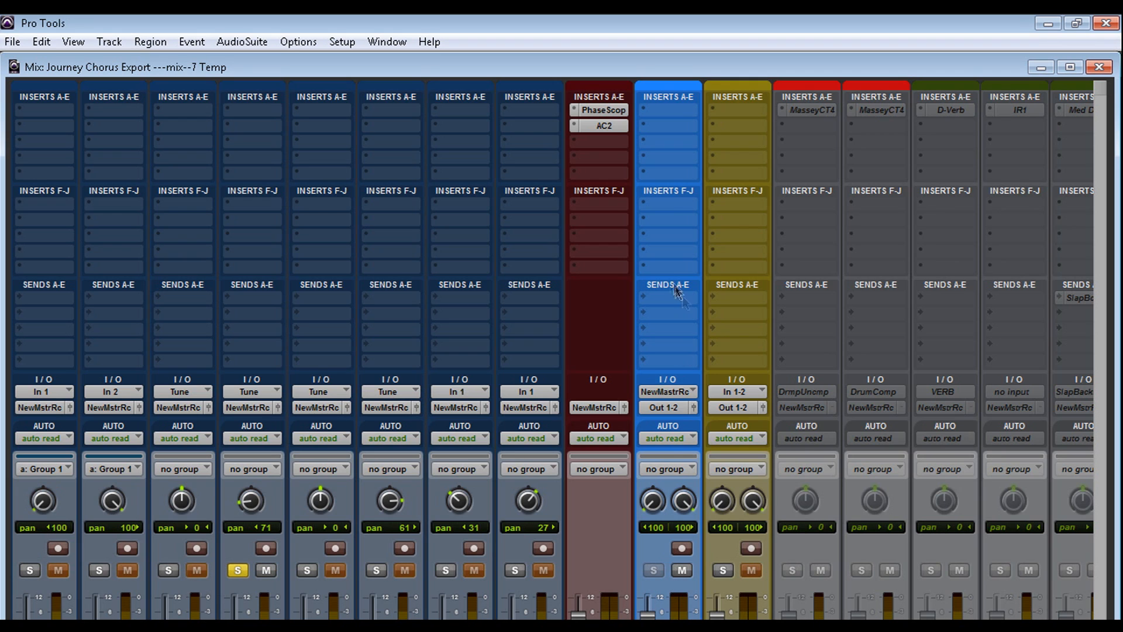
{"action": "mouse_move", "coordinate": [667, 410]}
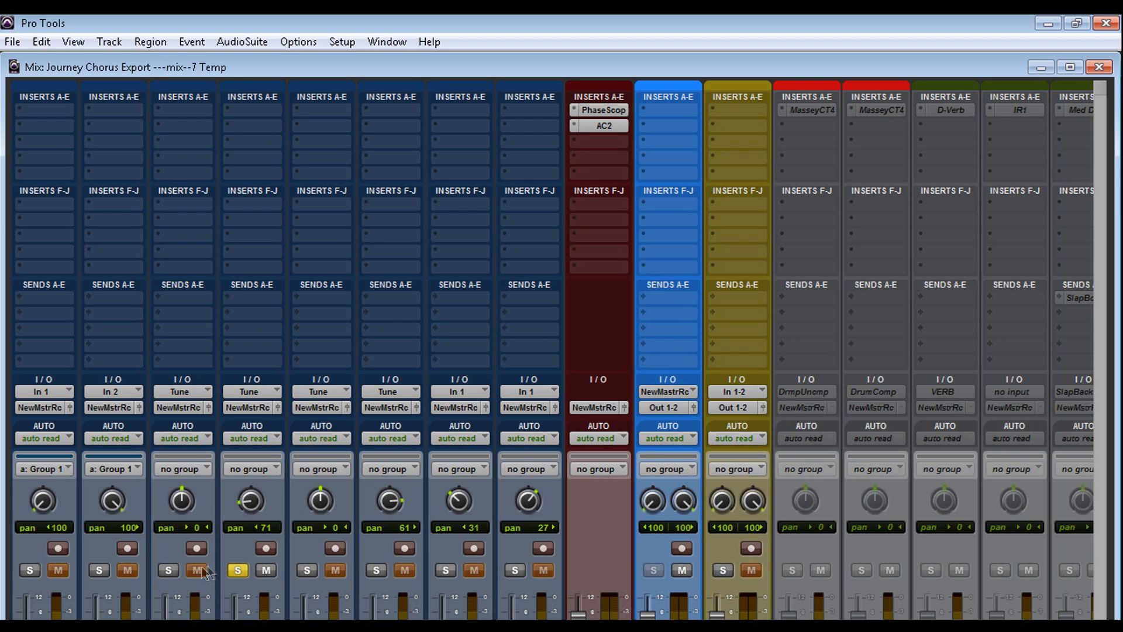
{"action": "mouse_move", "coordinate": [263, 605]}
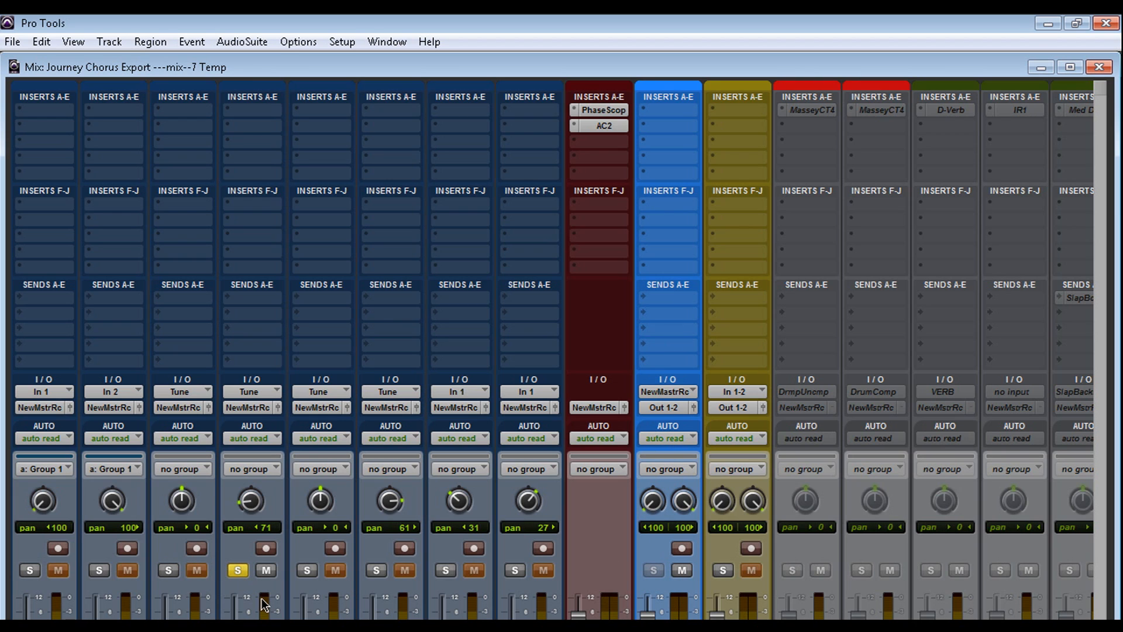
{"action": "mouse_move", "coordinate": [752, 571]}
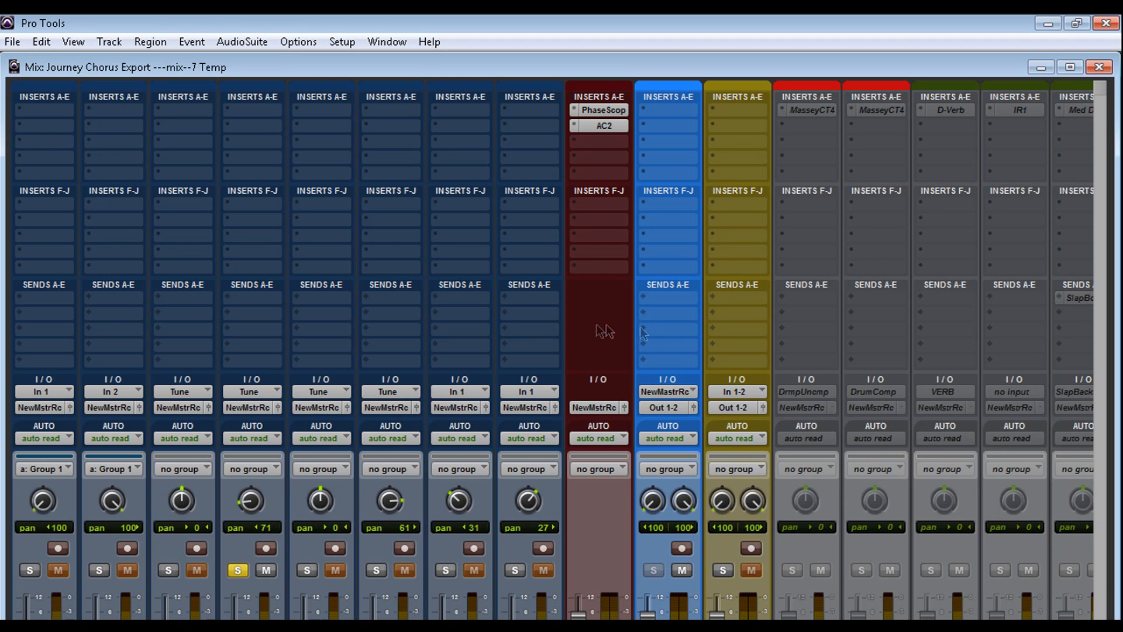
{"action": "mouse_move", "coordinate": [488, 517]}
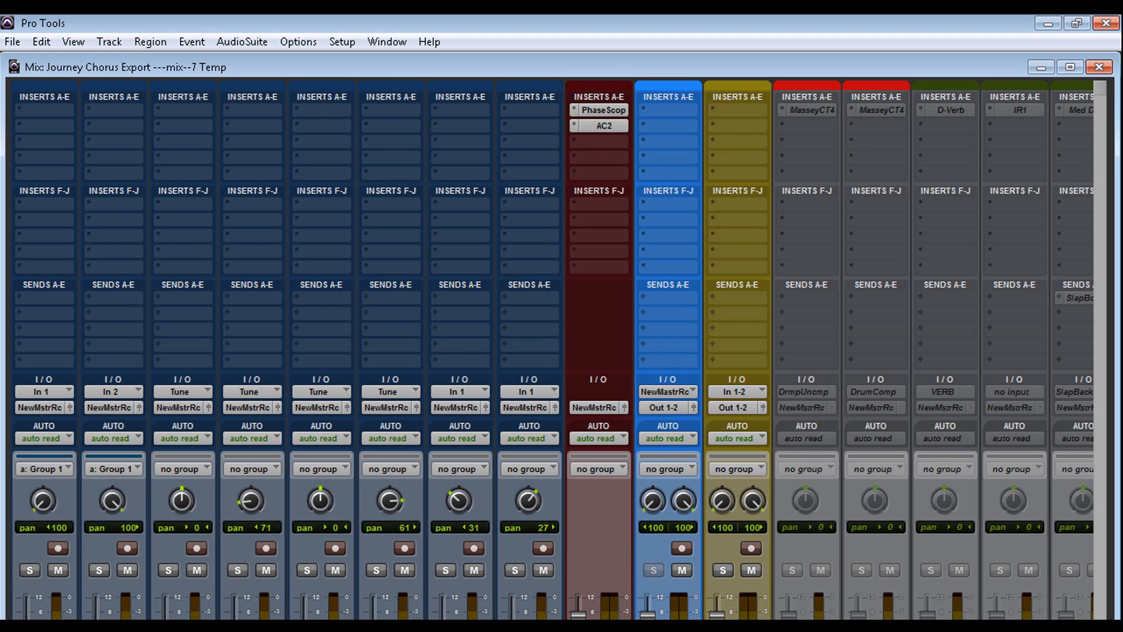
Step: Adjust the vocal tracks' volume faders so every source track reads 0.0 dB
{"action": "scroll", "scroll_direction": "down", "scroll_amount": 3}
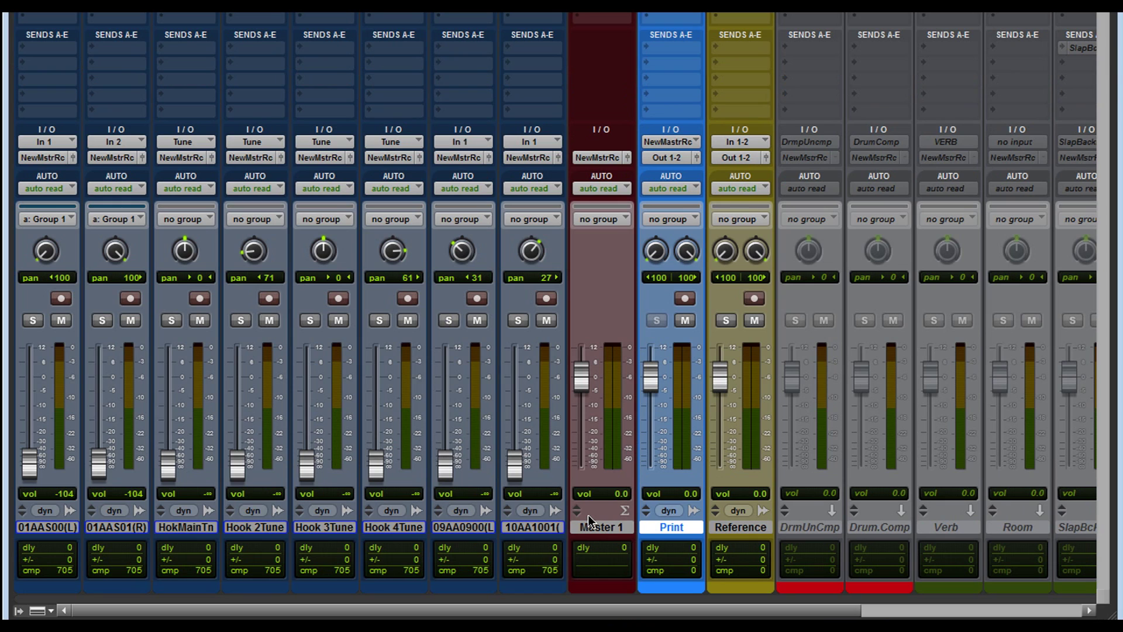
{"action": "mouse_move", "coordinate": [545, 525]}
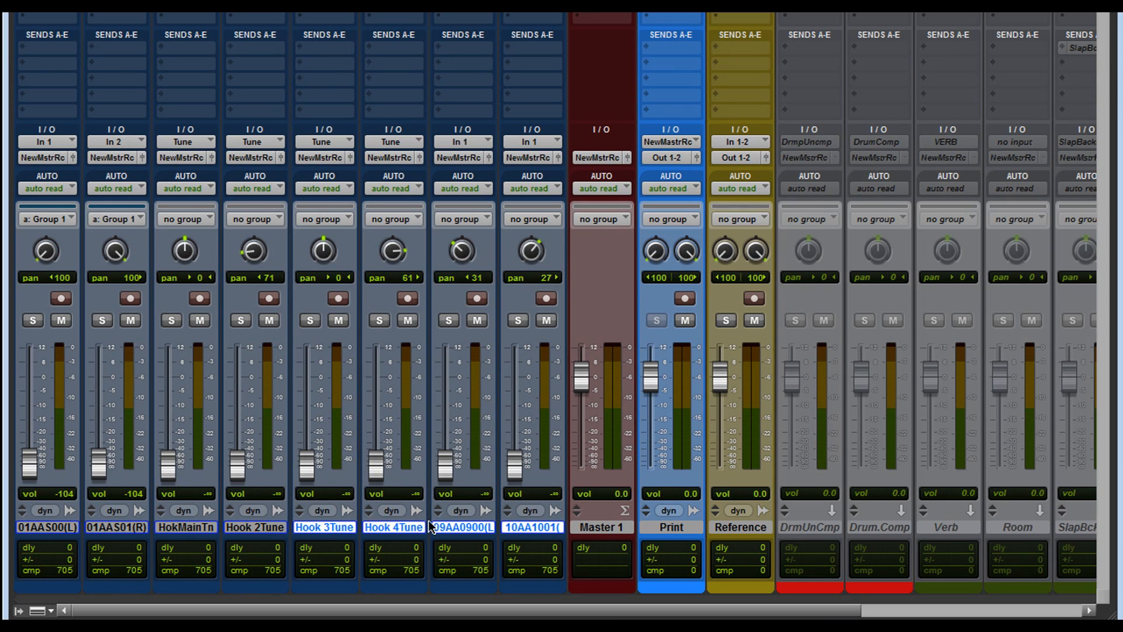
{"action": "mouse_move", "coordinate": [298, 354]}
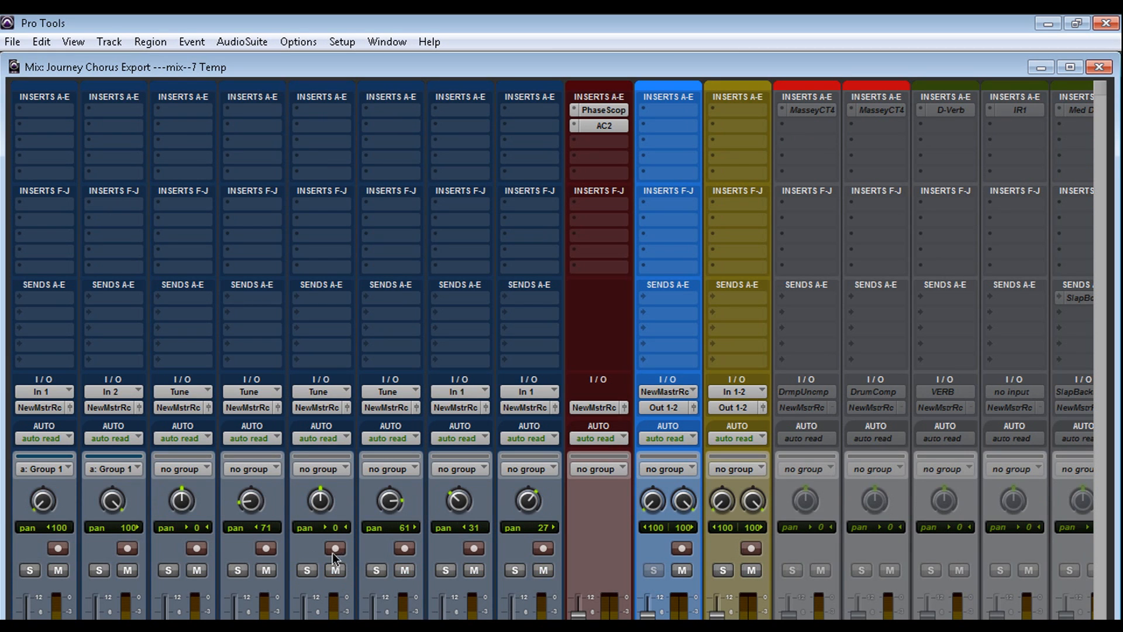
{"action": "scroll", "scroll_direction": "down", "scroll_amount": 3}
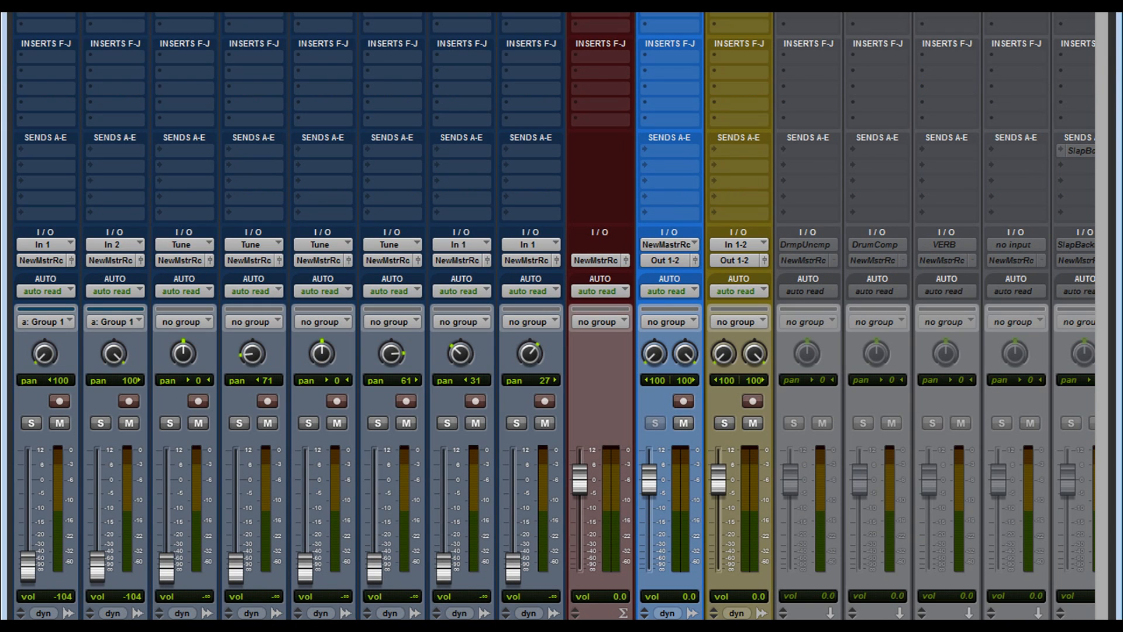
{"action": "left_click_drag", "start_coordinate": [45, 566], "coordinate": [45, 472]}
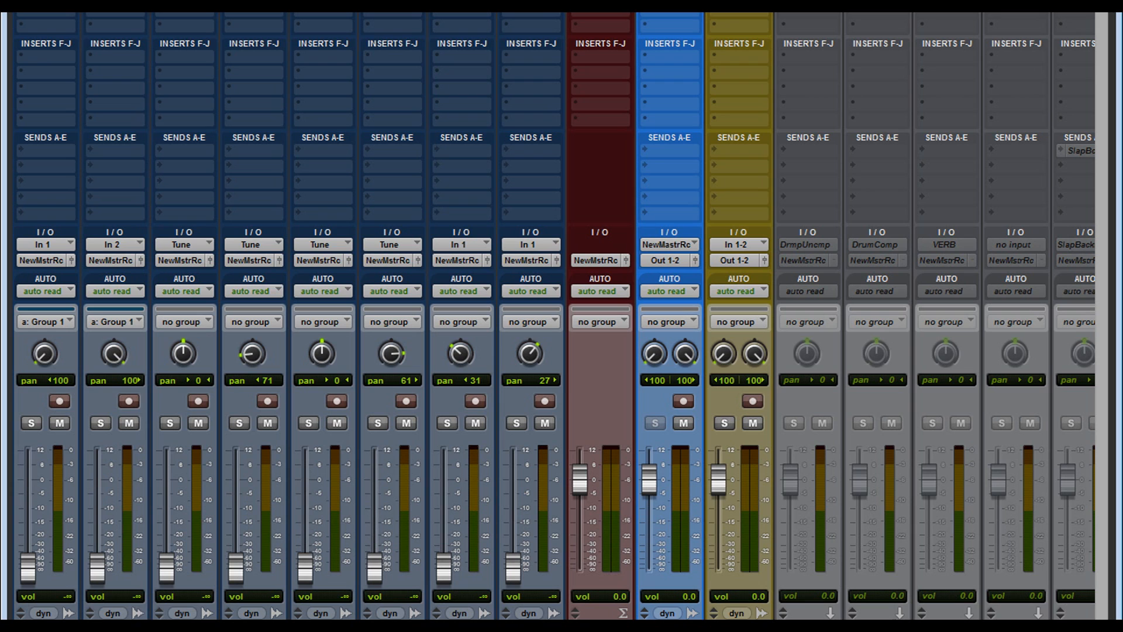
{"action": "mouse_move", "coordinate": [182, 527]}
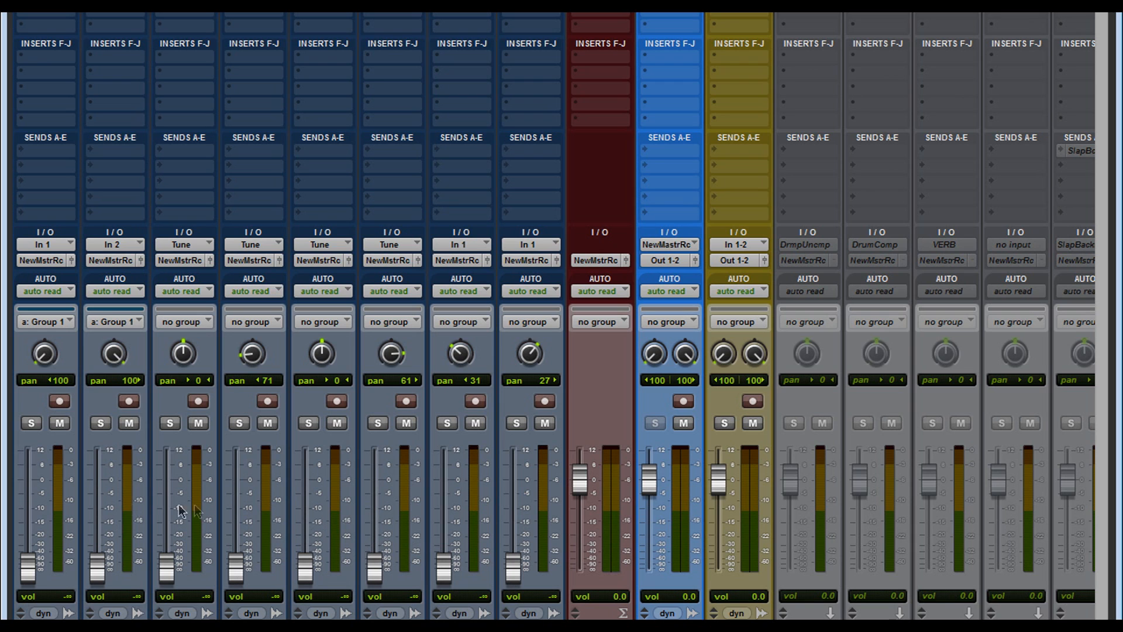
{"action": "scroll", "scroll_direction": "down", "scroll_amount": 3}
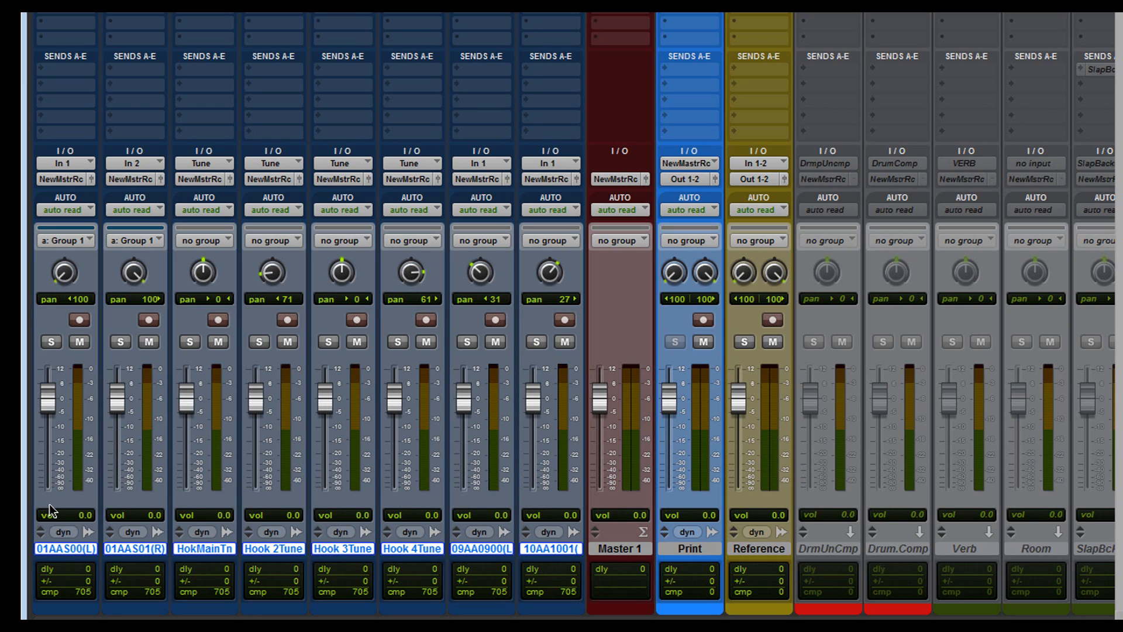
{"action": "mouse_move", "coordinate": [53, 509]}
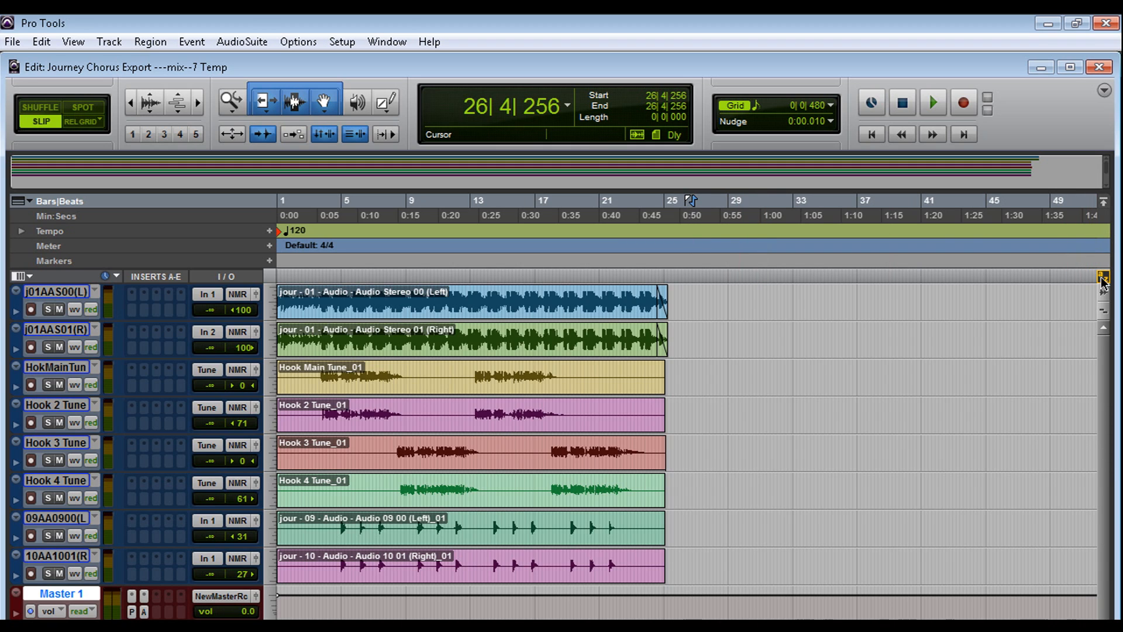
Step: Switch from the Mix window to the Edit window showing track 01AAS00(L)
{"action": "left_click", "coordinate": [364, 293]}
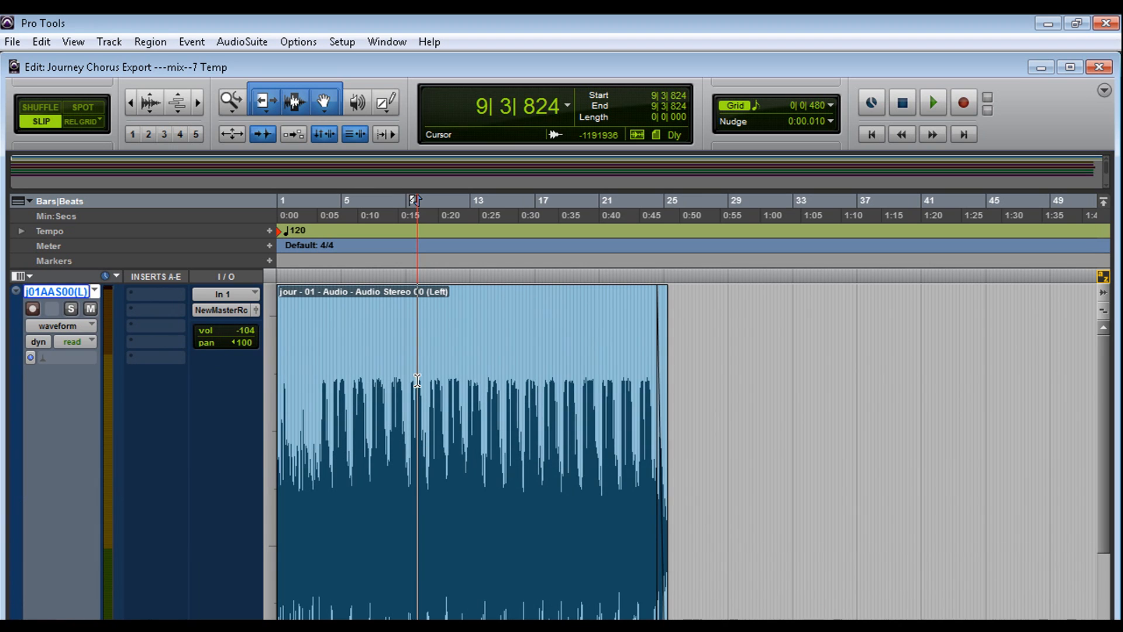
Step: Set edit points inside the enlarged 01AAS00(L) waveform
{"action": "left_click", "coordinate": [465, 408]}
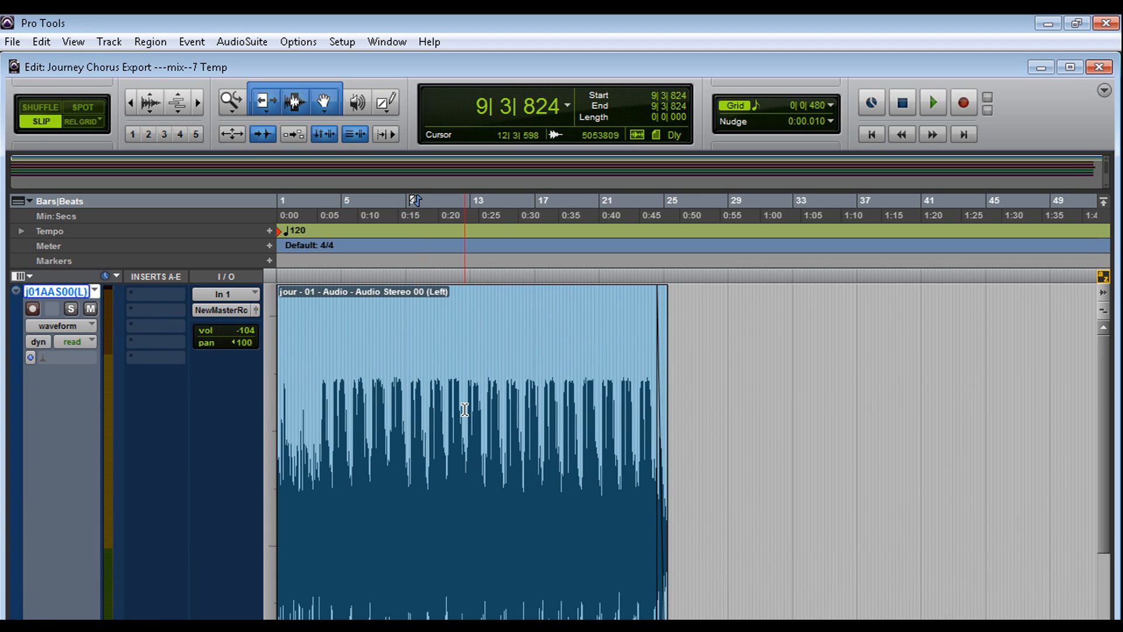
{"action": "left_click", "coordinate": [231, 100]}
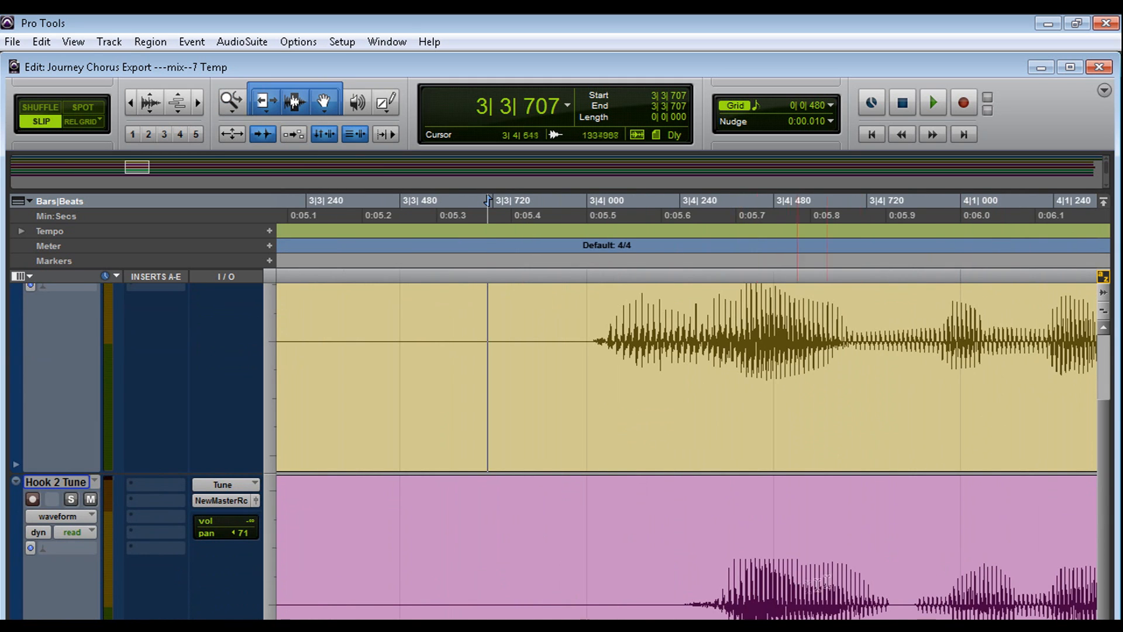
Step: Place edit points before the vocal onset and within the Hook 2 Tune region
{"action": "left_click", "coordinate": [548, 350]}
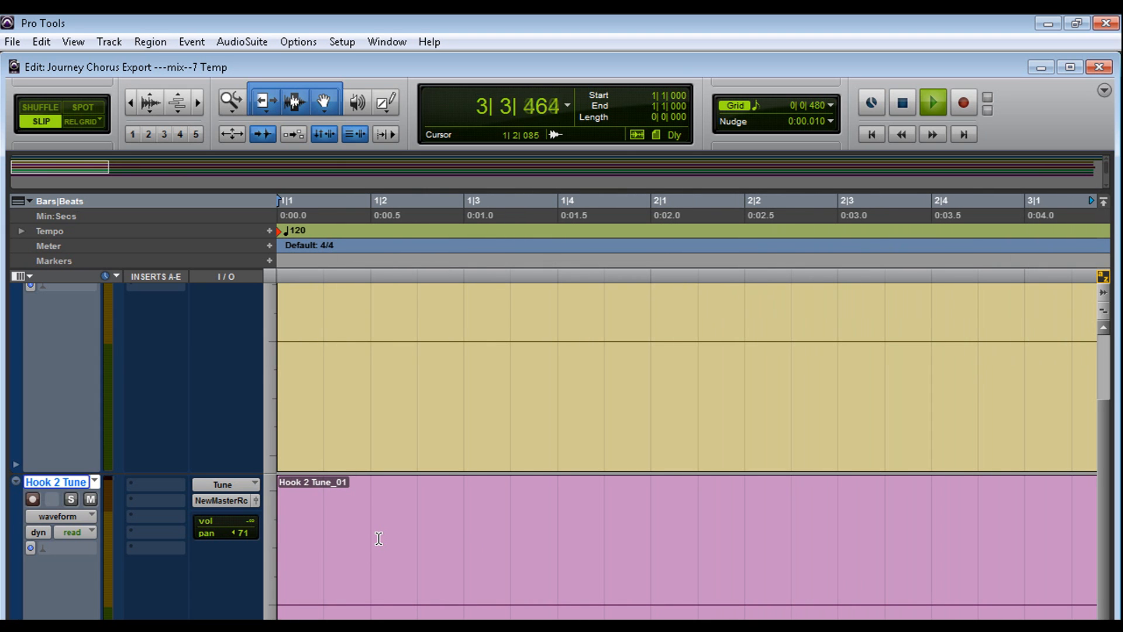
{"action": "left_click", "coordinate": [930, 103]}
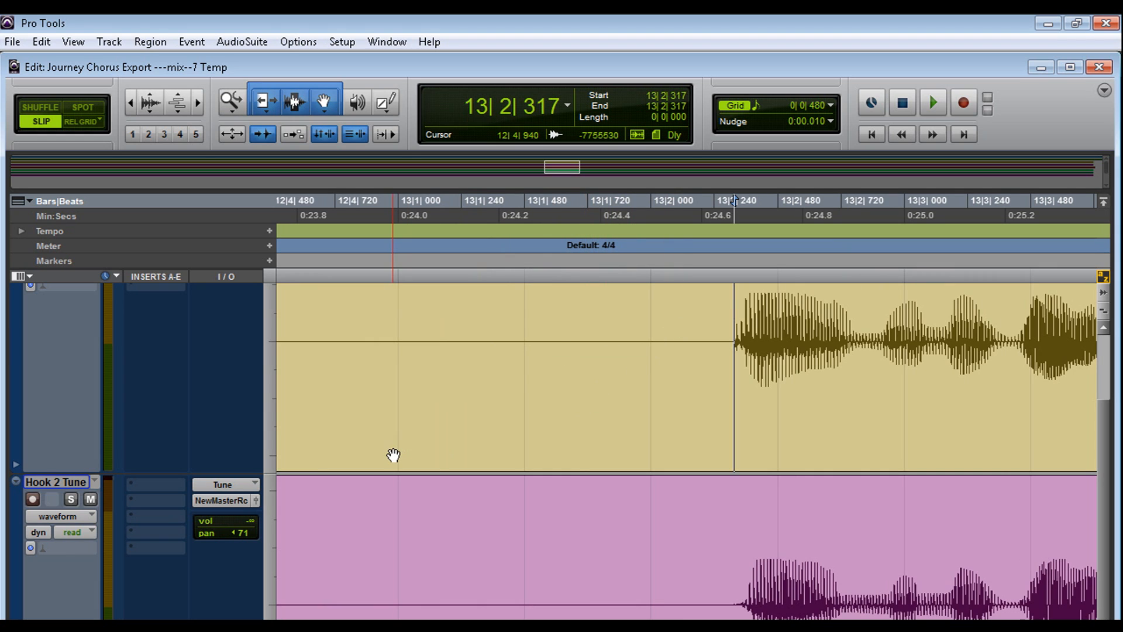
{"action": "left_click", "coordinate": [931, 102]}
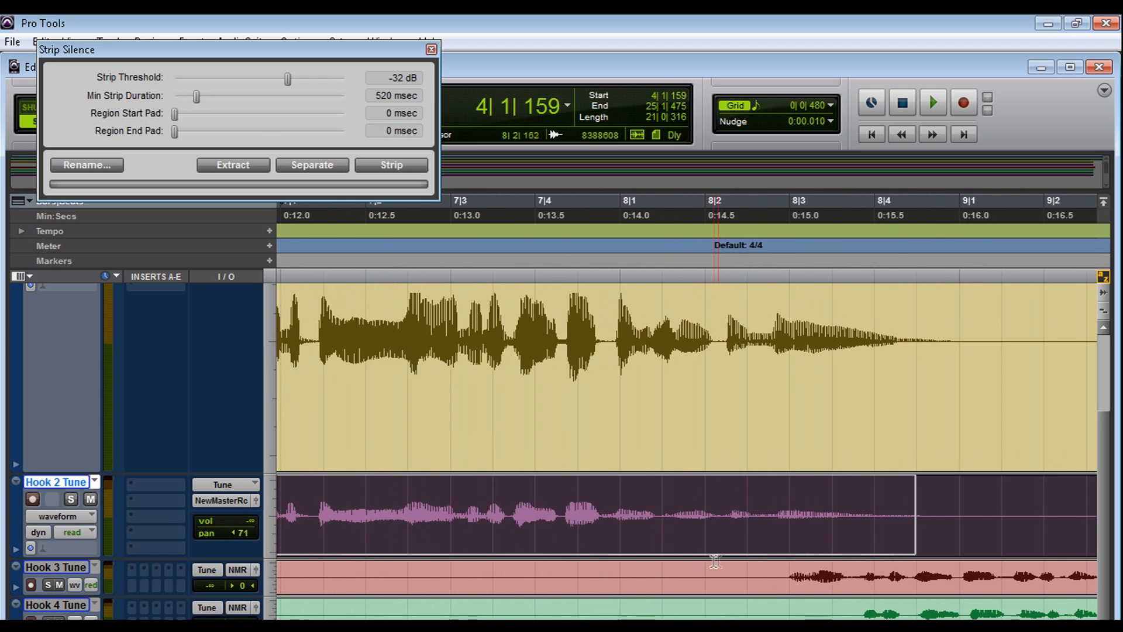
Step: Strip silence from the 09AA and 10AA regions into short clips, then close Strip Silence
{"action": "left_click", "coordinate": [390, 164]}
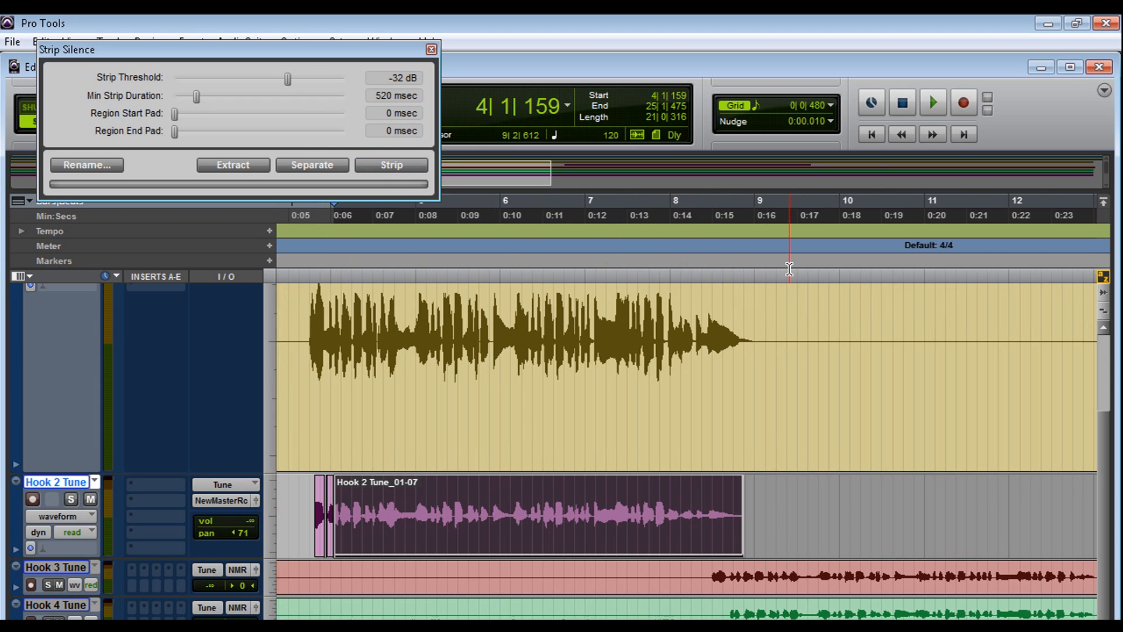
{"action": "left_click", "coordinate": [391, 164]}
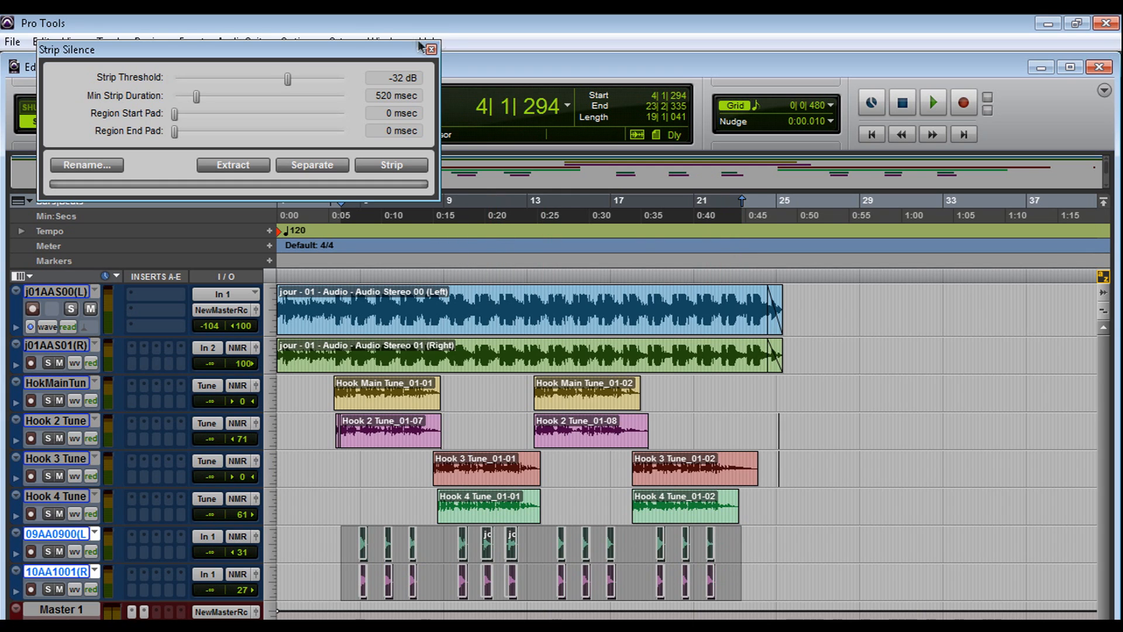
{"action": "left_click", "coordinate": [429, 51]}
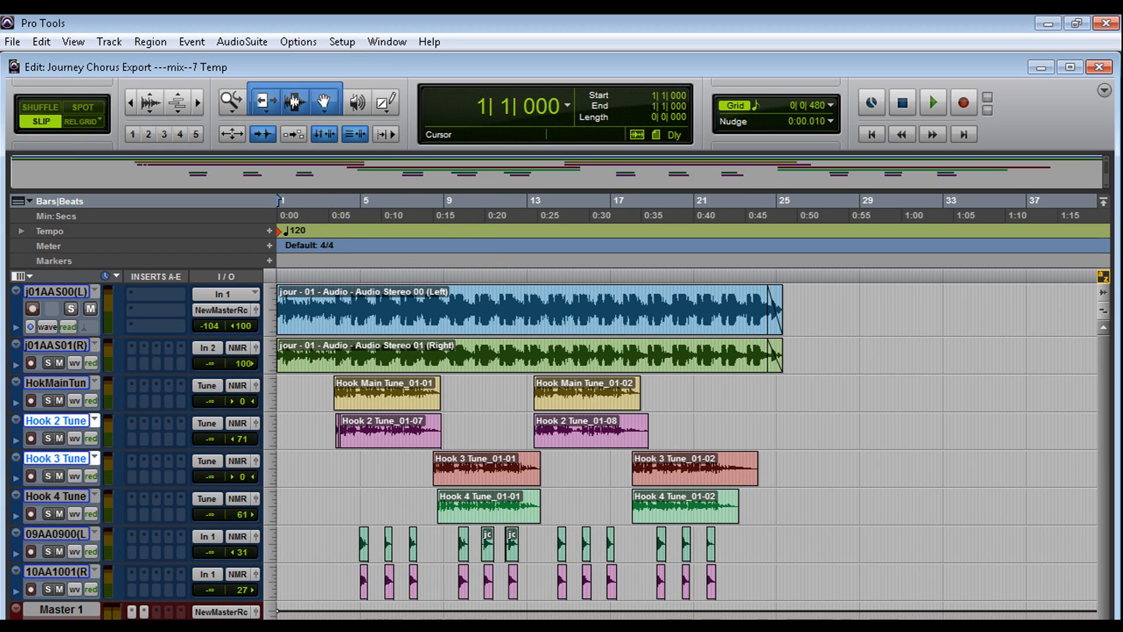
Step: Toggle the Edit window's displayed track columns, such as Real-Time Properties, via the view selector
{"action": "left_click", "coordinate": [308, 464]}
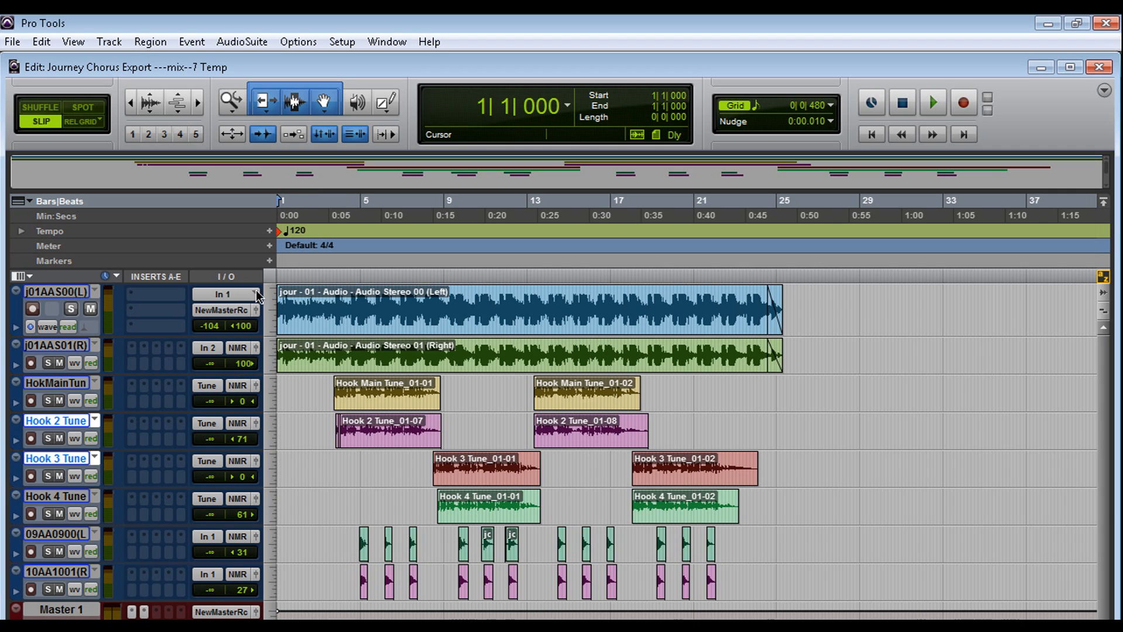
{"action": "left_click", "coordinate": [21, 275]}
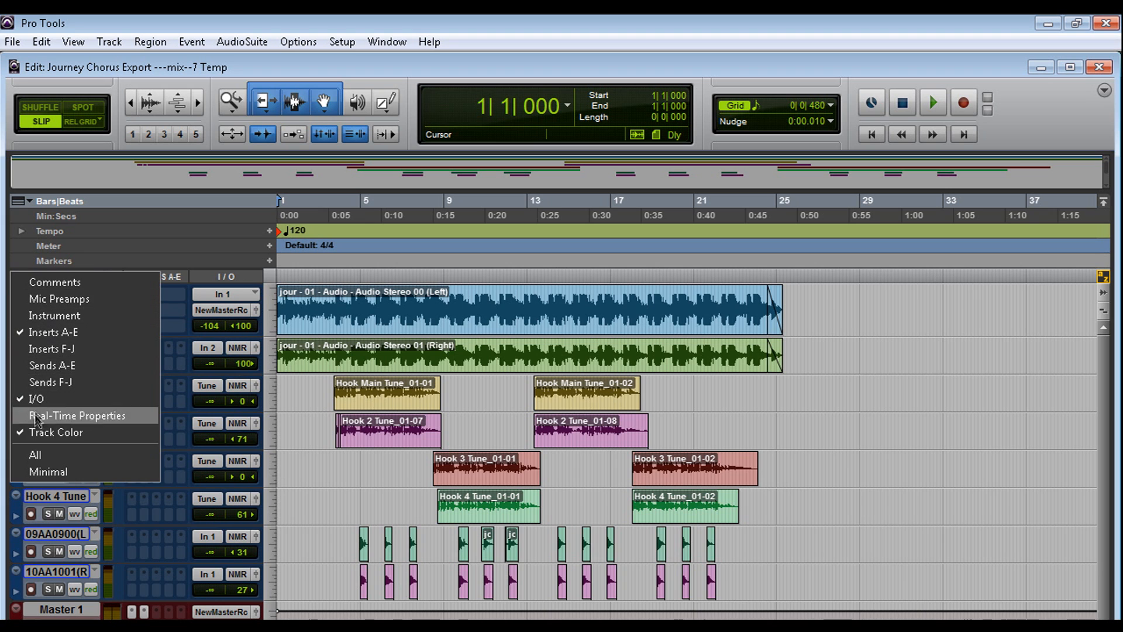
{"action": "left_click", "coordinate": [28, 455]}
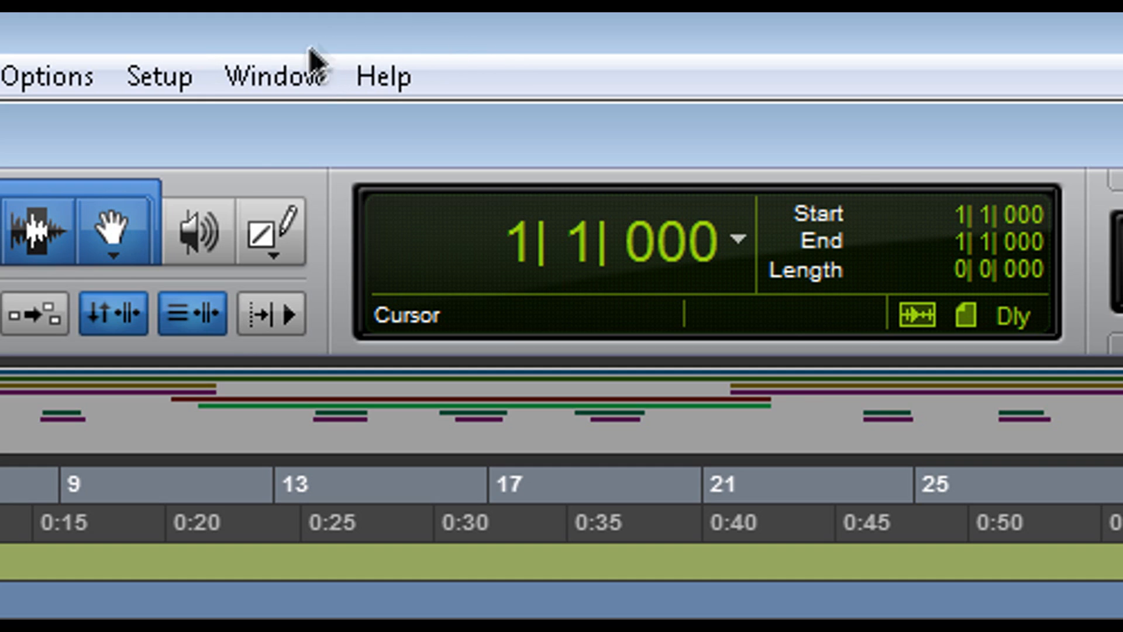
Step: Create window configuration 1 named 'windows1' from the Configuration List
{"action": "left_click", "coordinate": [276, 76]}
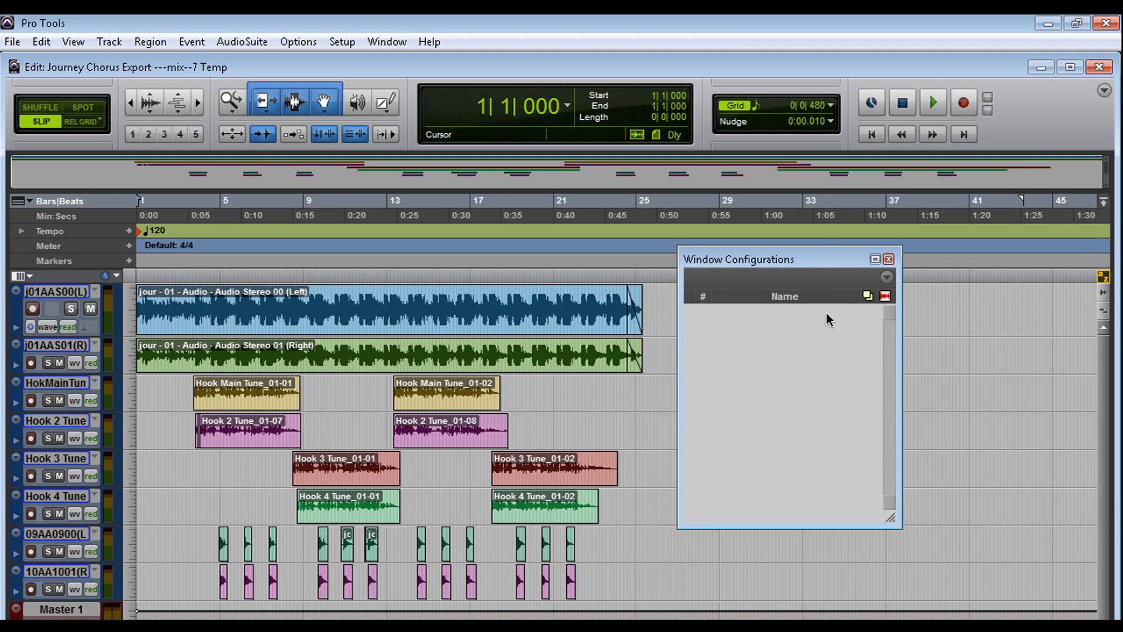
{"action": "mouse_move", "coordinate": [880, 291]}
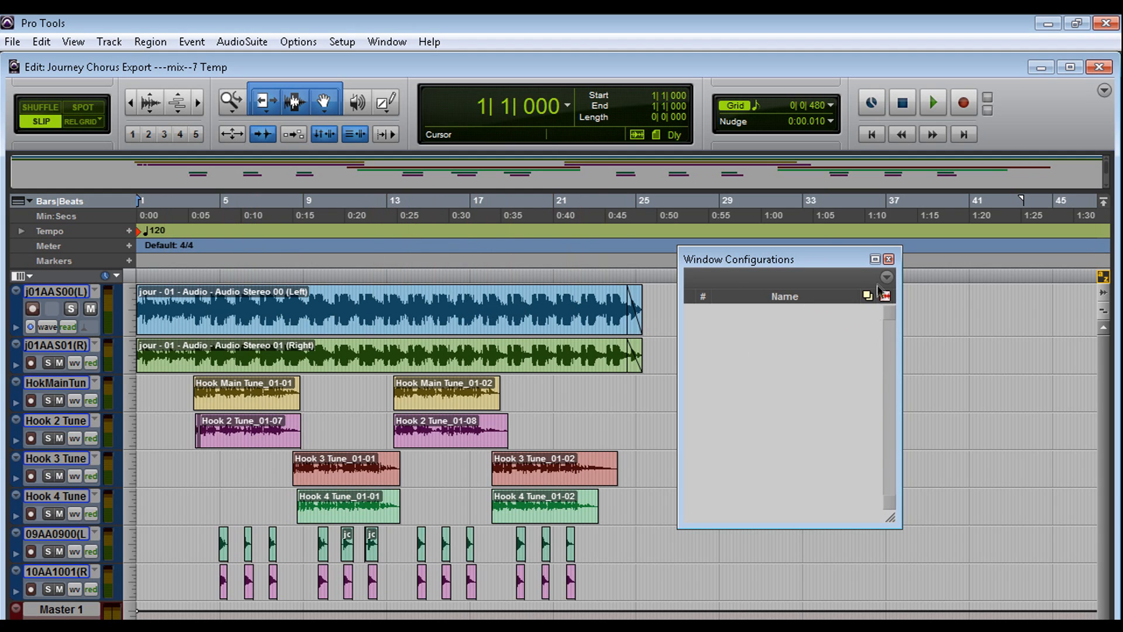
{"action": "left_click", "coordinate": [885, 277]}
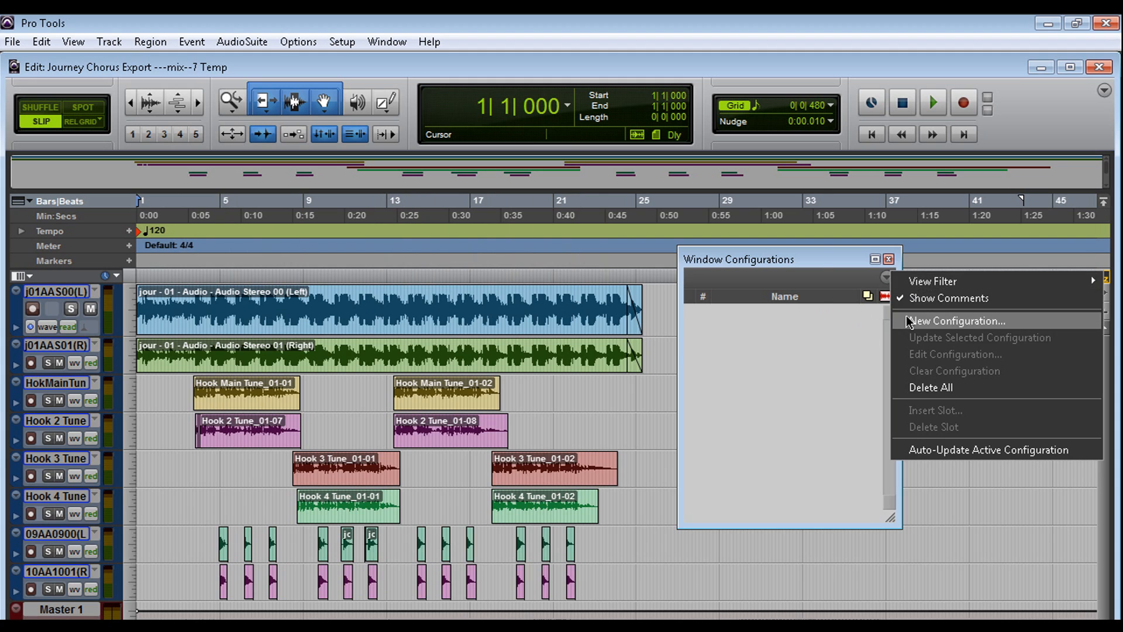
{"action": "left_click", "coordinate": [954, 320]}
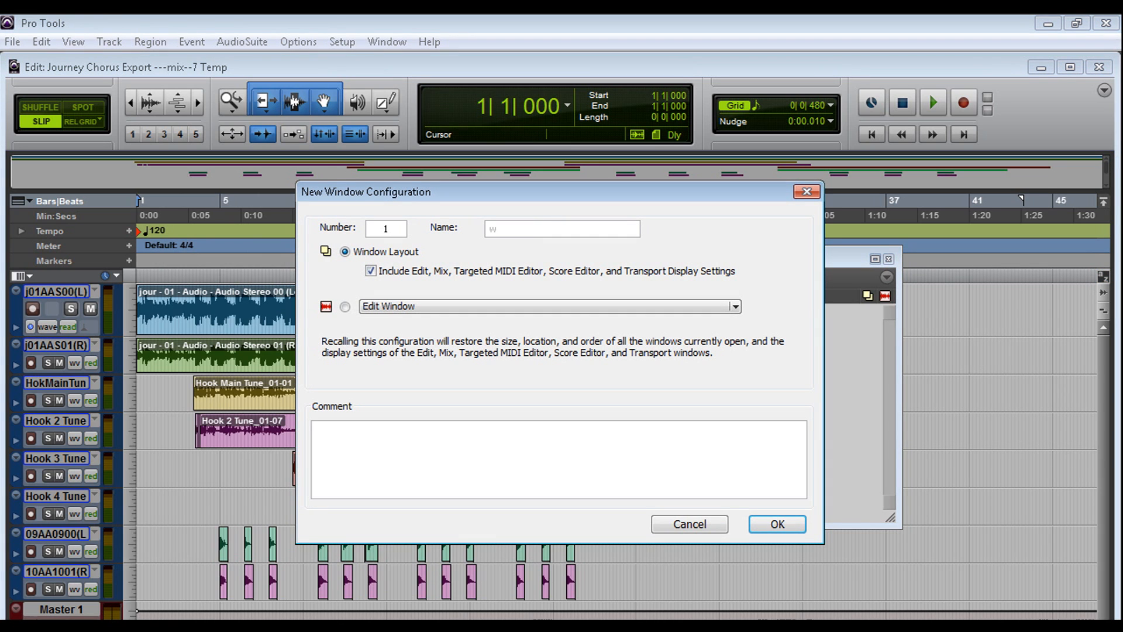
{"action": "type", "text": "windows1"}
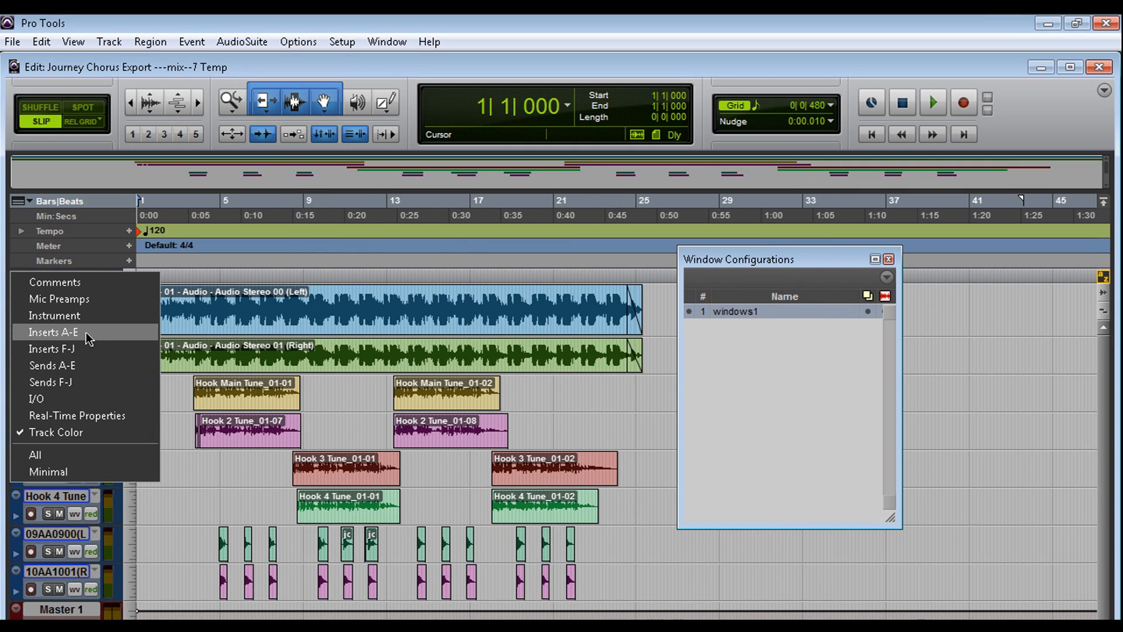
{"action": "mouse_move", "coordinate": [121, 339]}
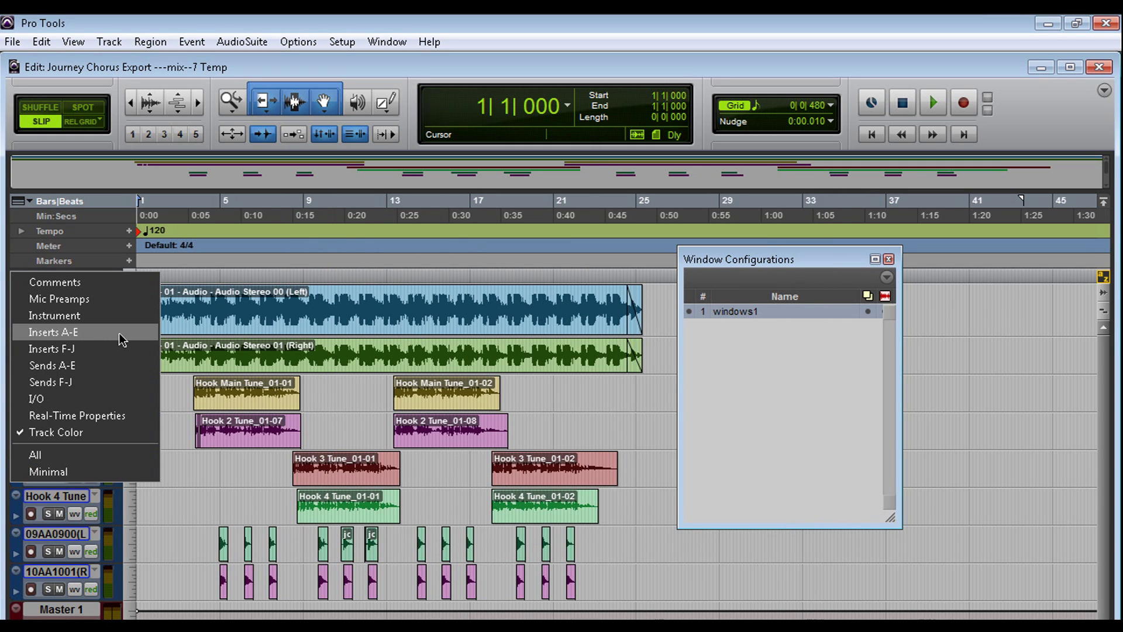
Step: Show Inserts A–E on the tracks and save configuration 2 as 'windows2'
{"action": "left_click", "coordinate": [46, 332]}
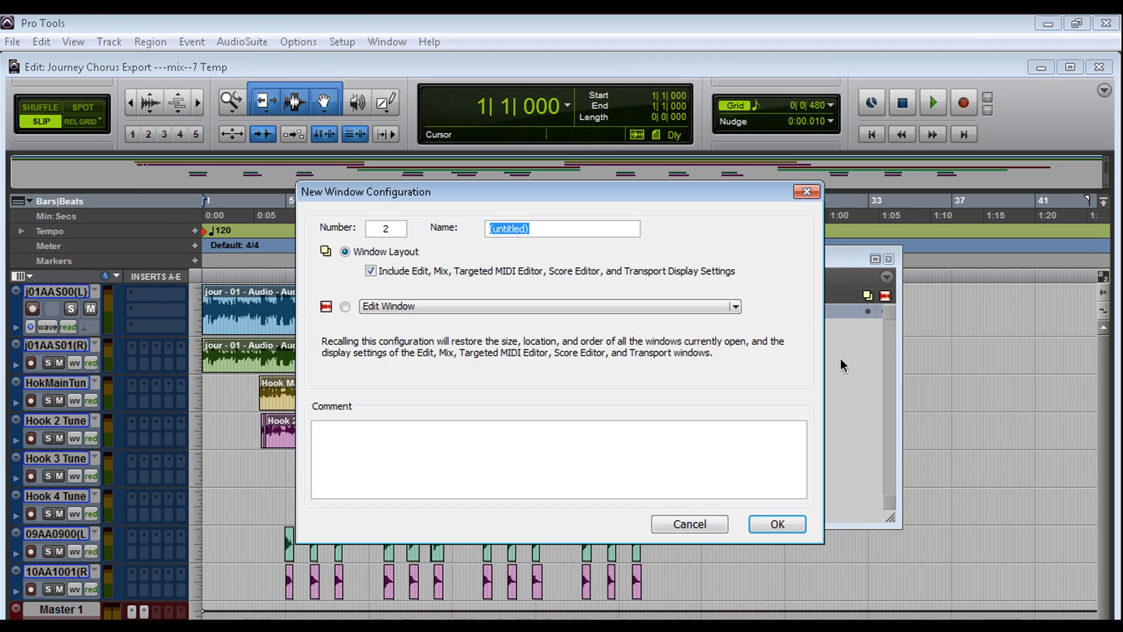
{"action": "type", "text": "windows2"}
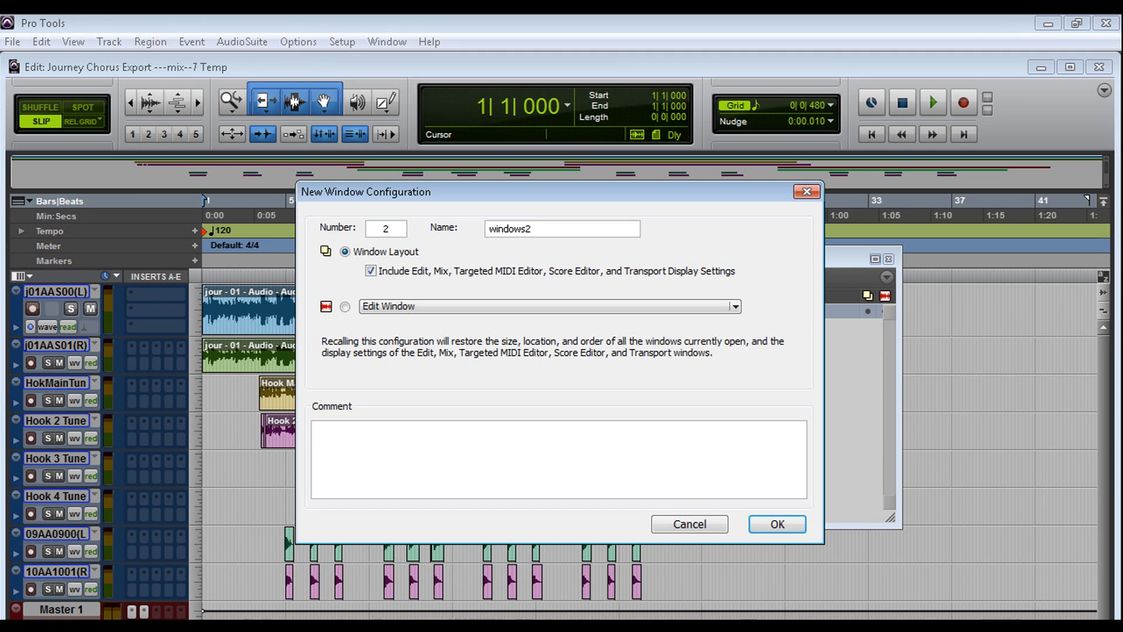
{"action": "left_click", "coordinate": [778, 524]}
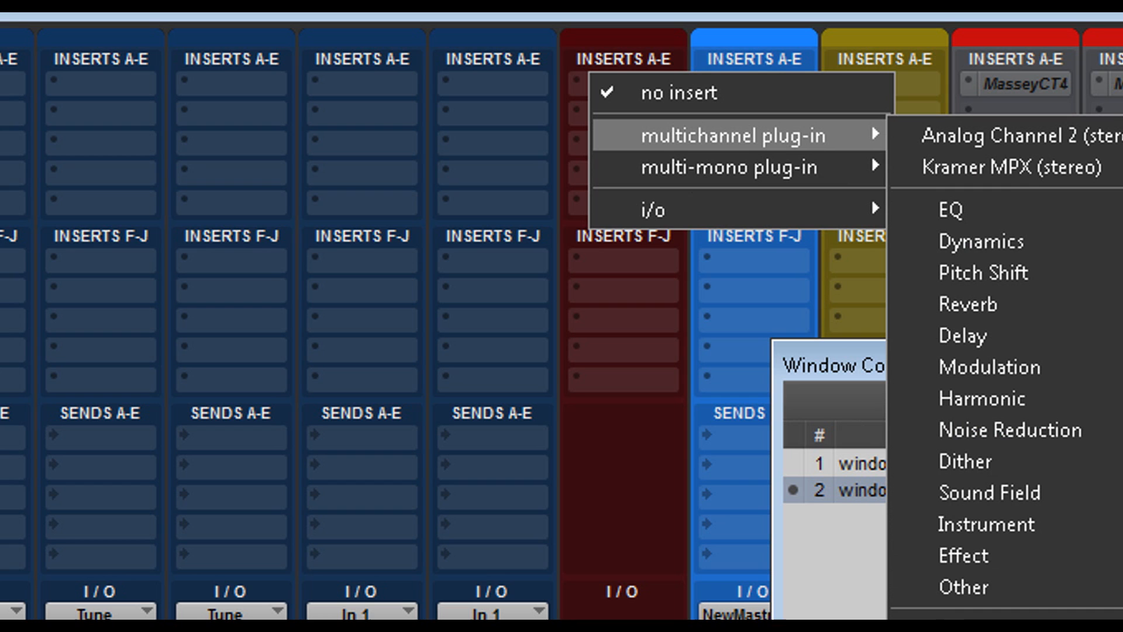
Step: Insert Kramer MPX (stereo) on the Master 1 insert slot
{"action": "left_click", "coordinate": [1035, 186]}
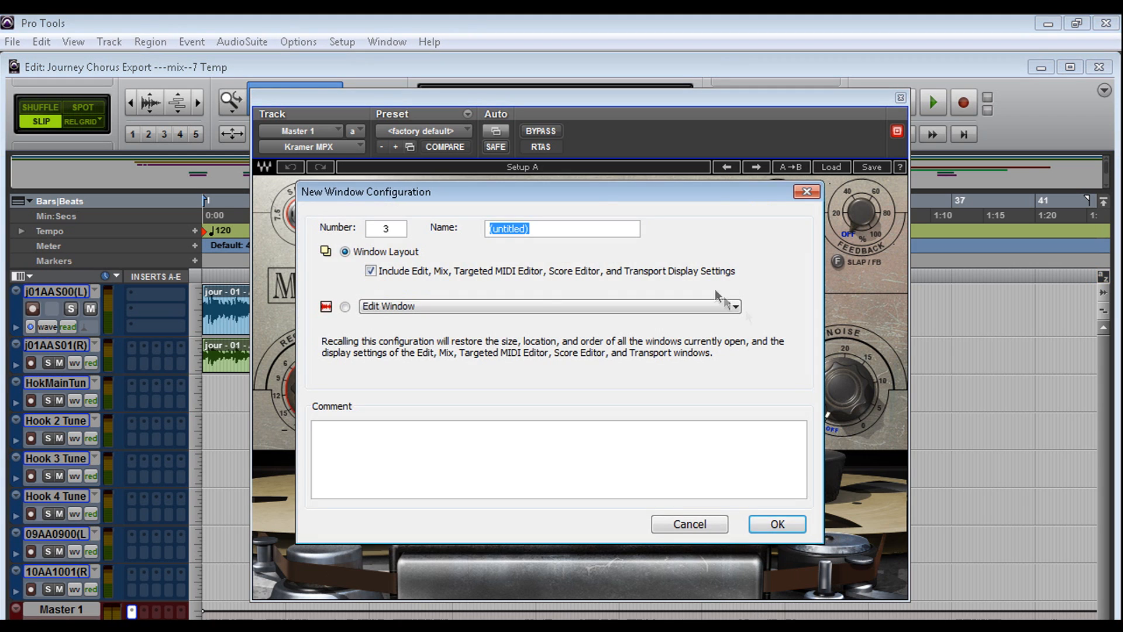
{"action": "mouse_move", "coordinate": [541, 328]}
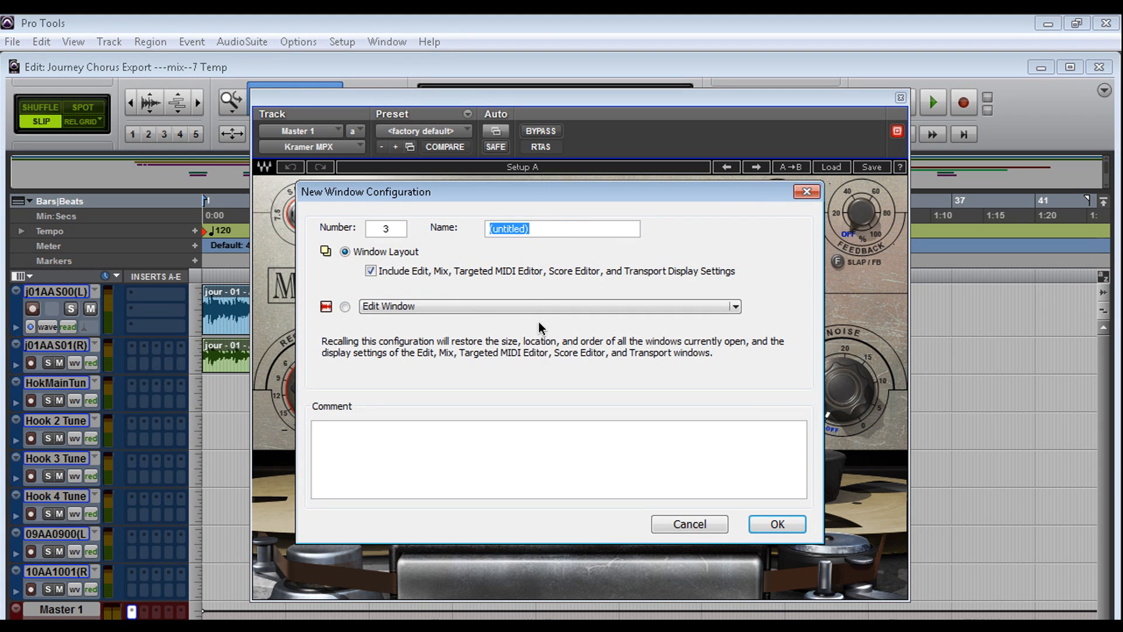
Step: Save window configuration 3 as 'mpx' with the MPX plug-in window open
{"action": "left_click", "coordinate": [776, 524]}
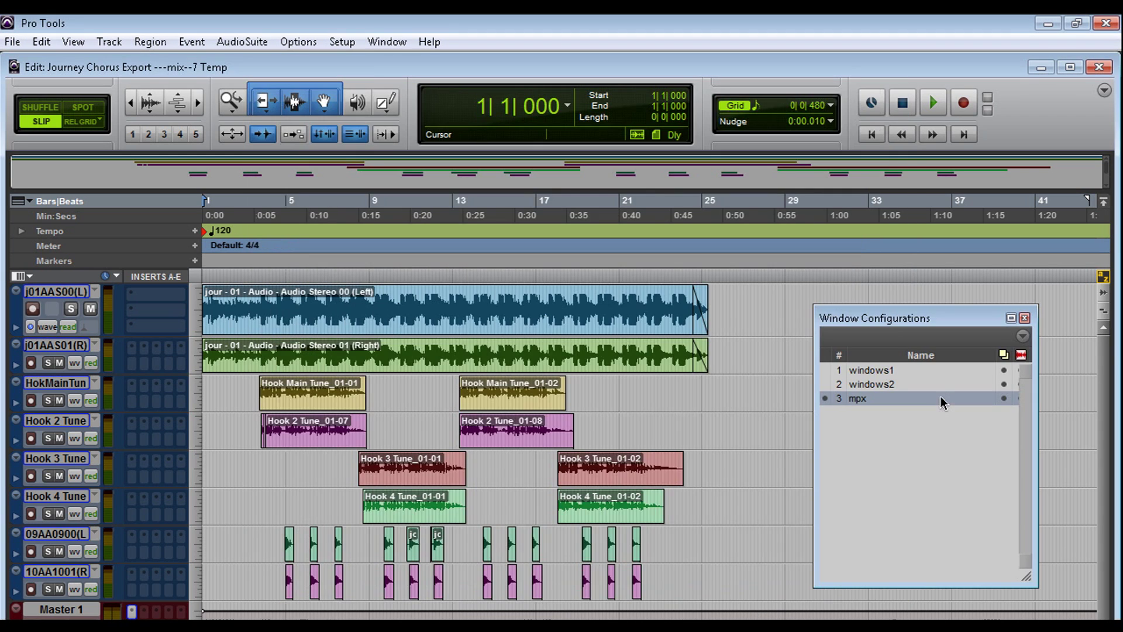
{"action": "mouse_move", "coordinate": [997, 372]}
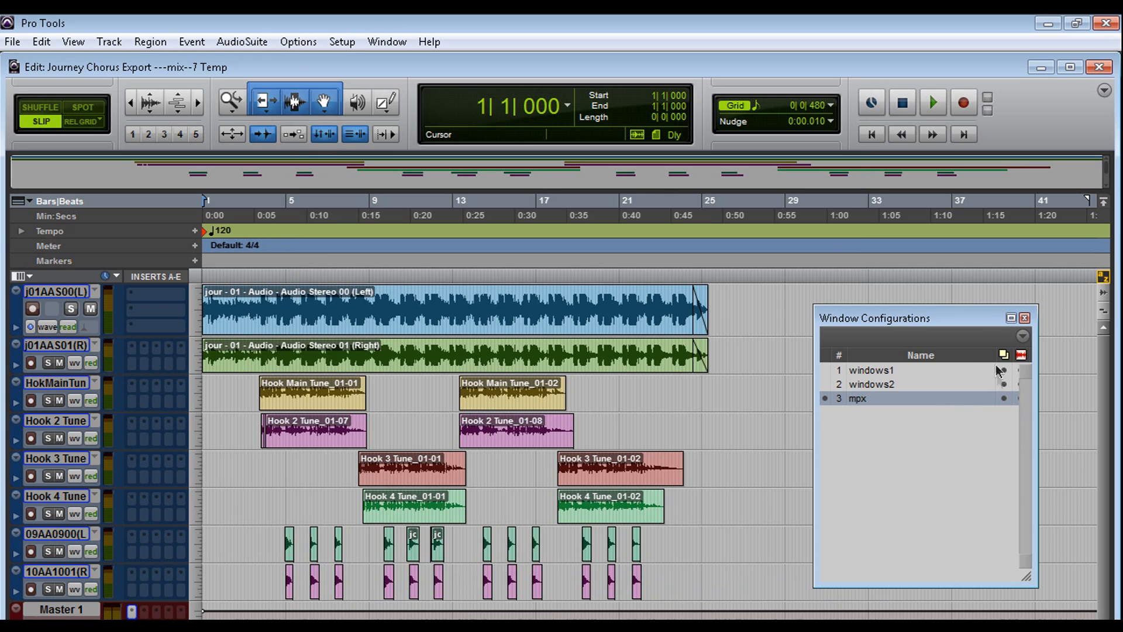
Step: Recall windows1, windows2, then mpx, and close the Window Configurations list
{"action": "left_click", "coordinate": [894, 370]}
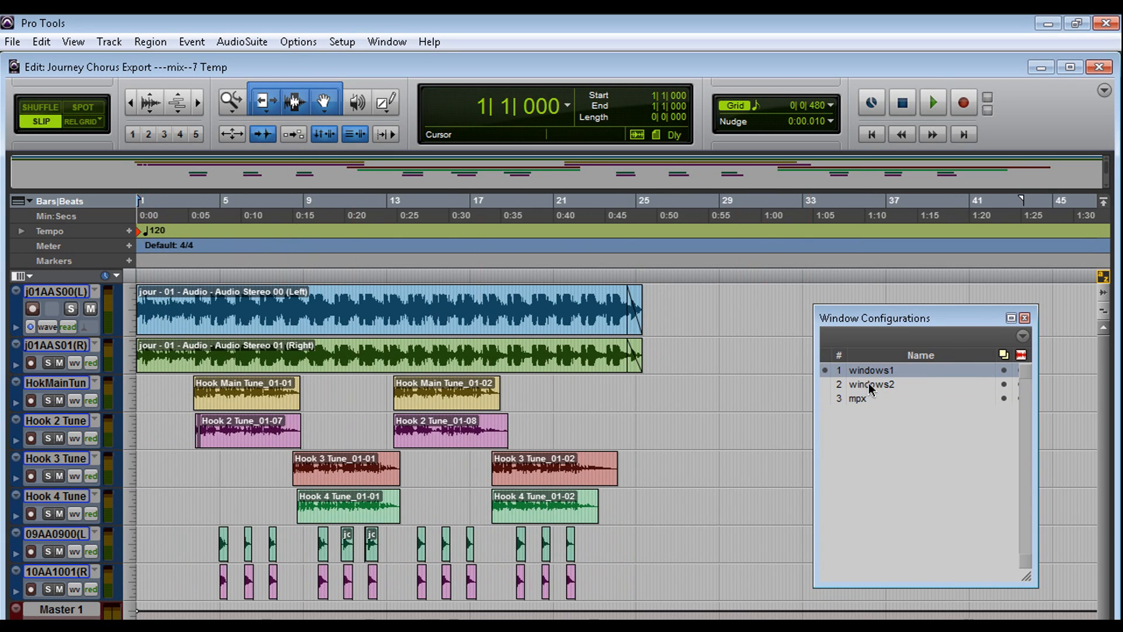
{"action": "left_click", "coordinate": [872, 384]}
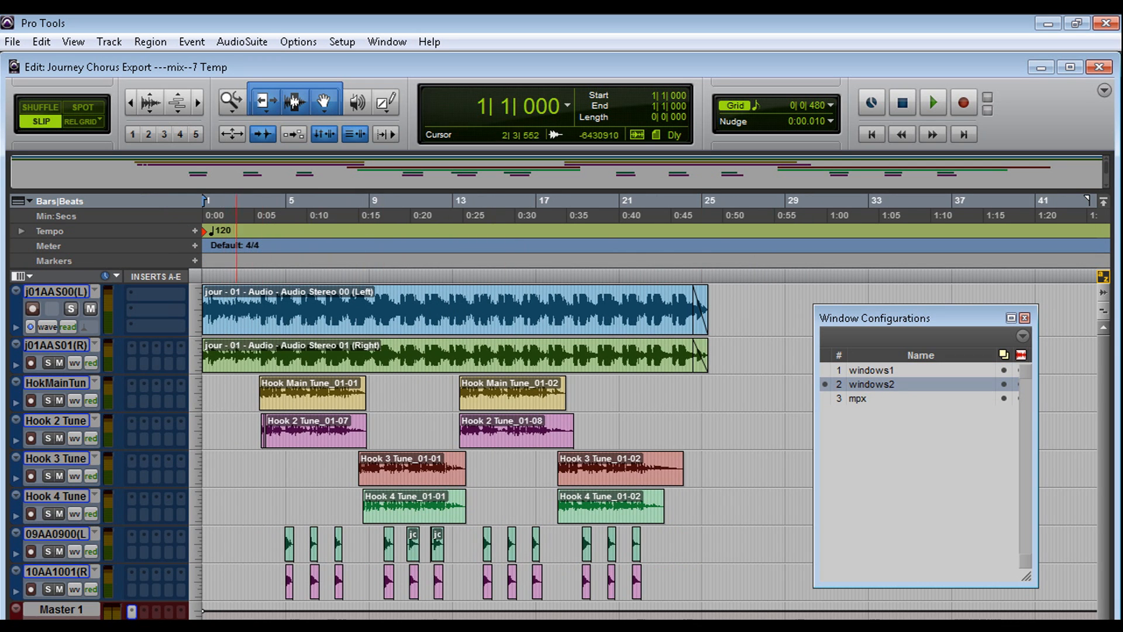
{"action": "double_click", "coordinate": [857, 398]}
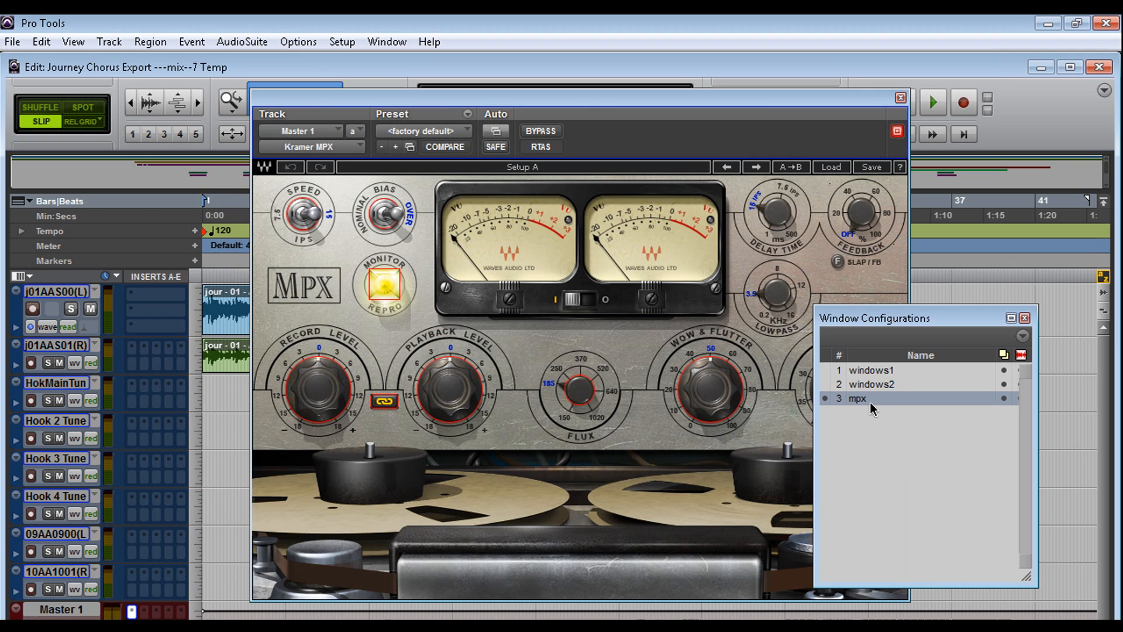
{"action": "left_click", "coordinate": [898, 96]}
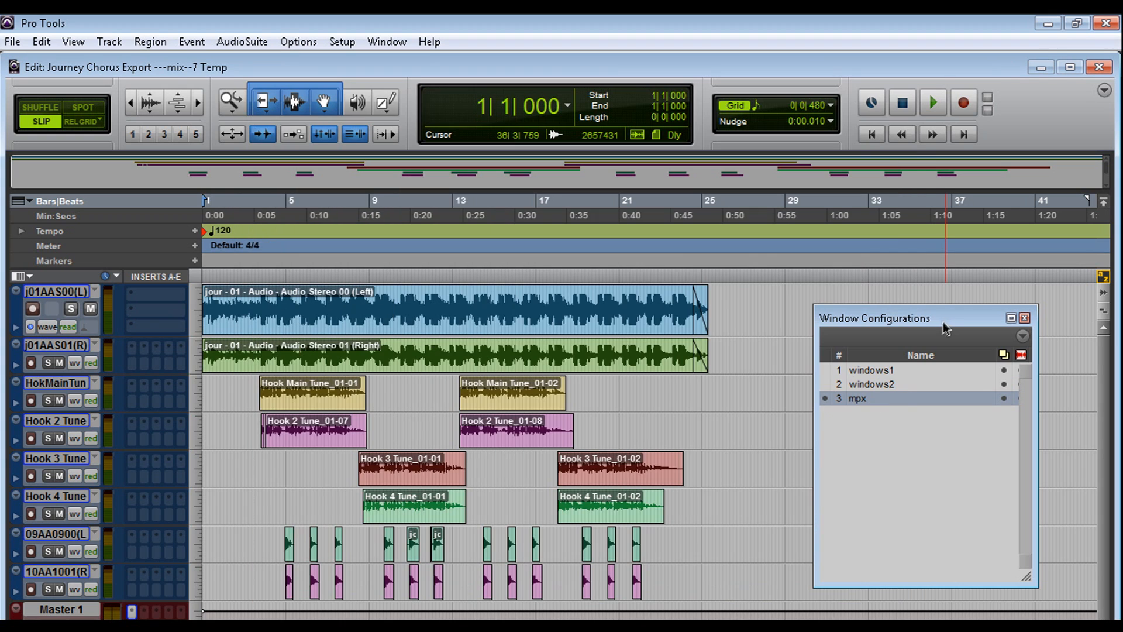
{"action": "left_click_drag", "start_coordinate": [945, 328], "coordinate": [897, 262]}
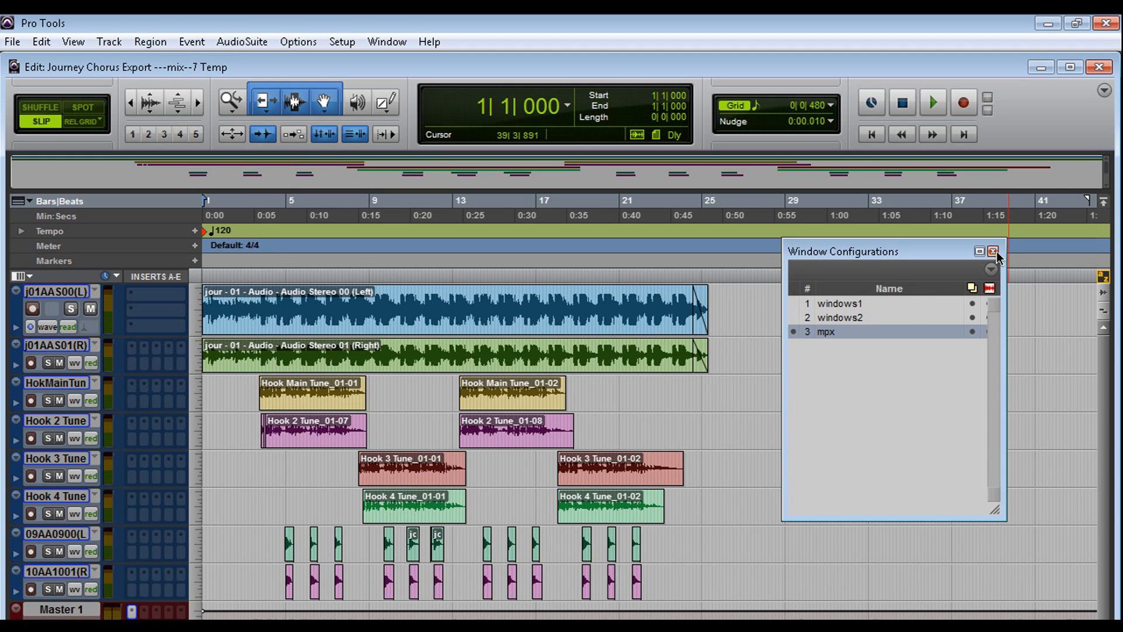
{"action": "left_click", "coordinate": [991, 252]}
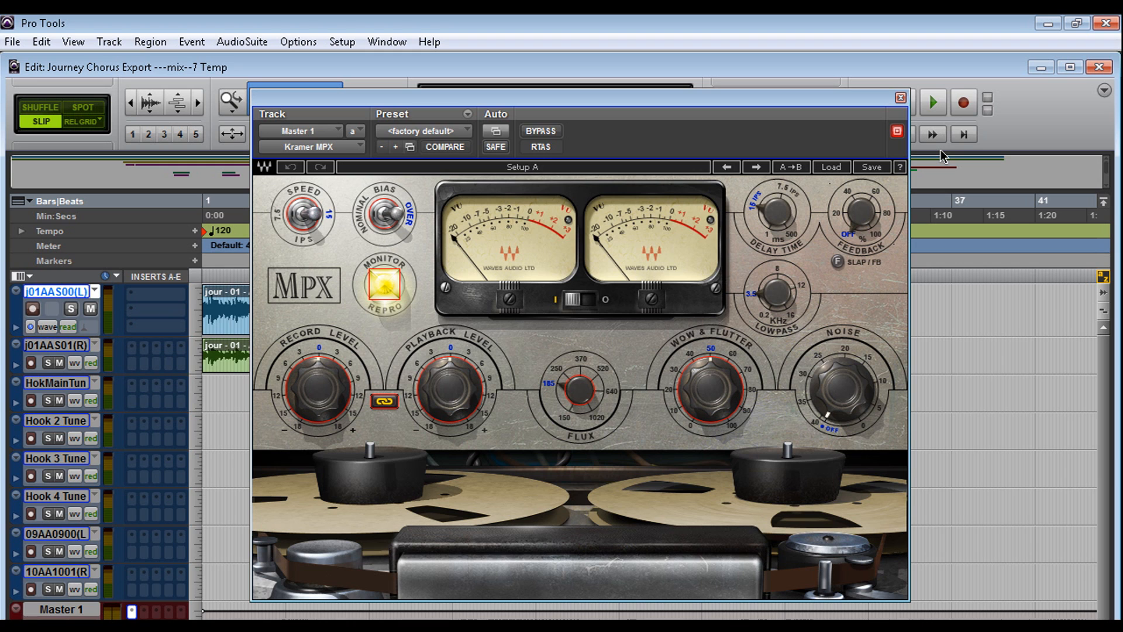
Step: Close the Kramer MPX plug-in window and save the session
{"action": "left_click", "coordinate": [899, 97]}
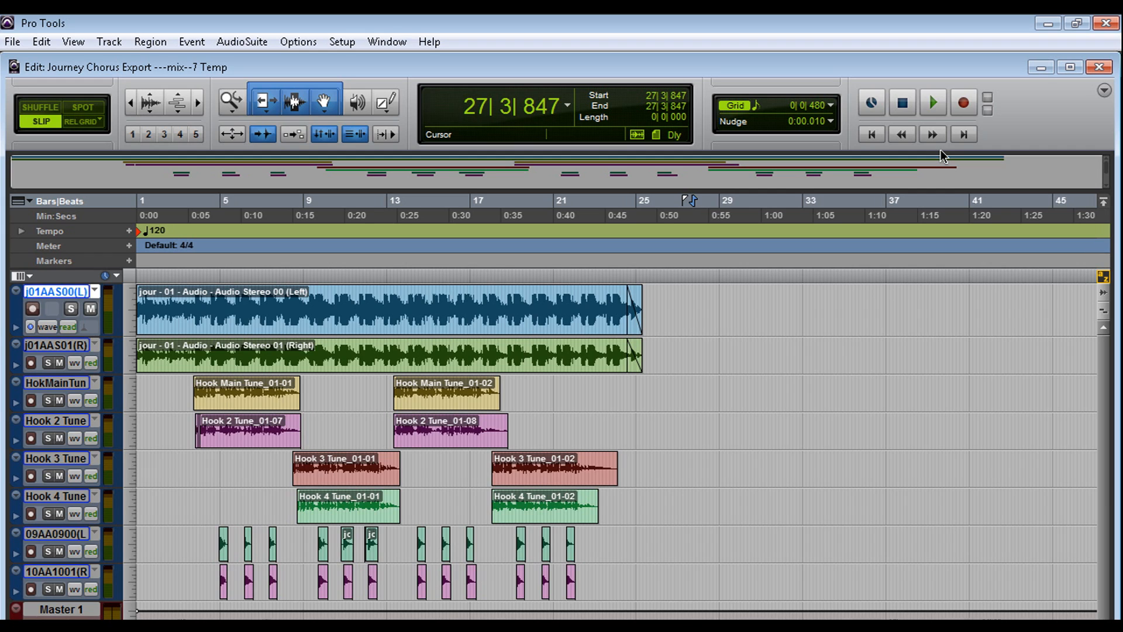
{"action": "mouse_move", "coordinate": [22, 24]}
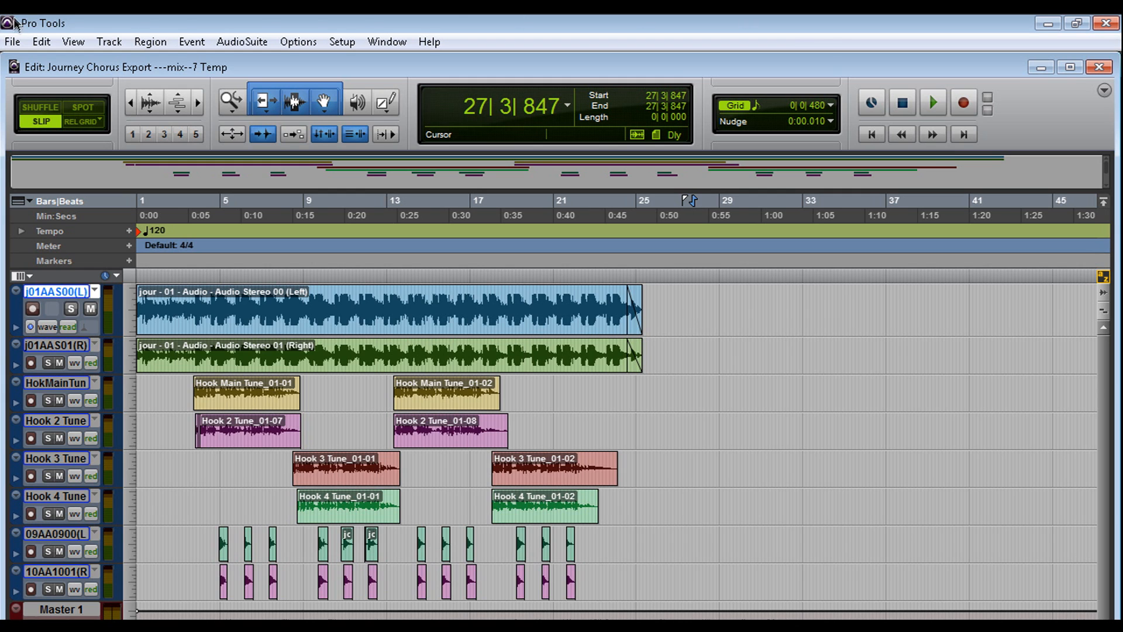
{"action": "left_click", "coordinate": [14, 41]}
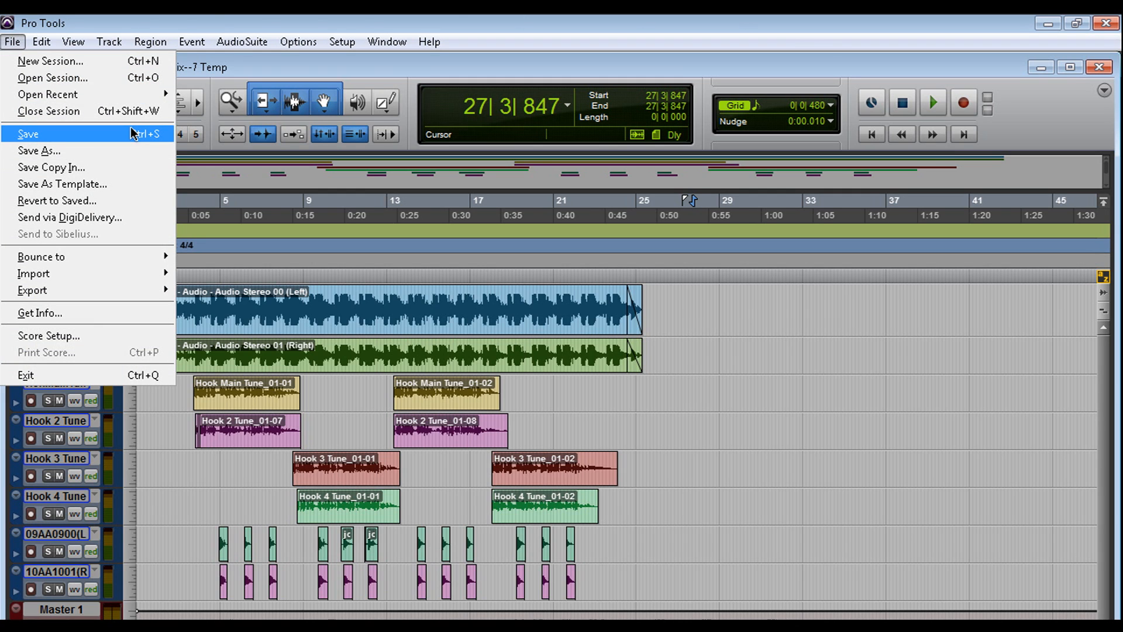
{"action": "left_click", "coordinate": [28, 133]}
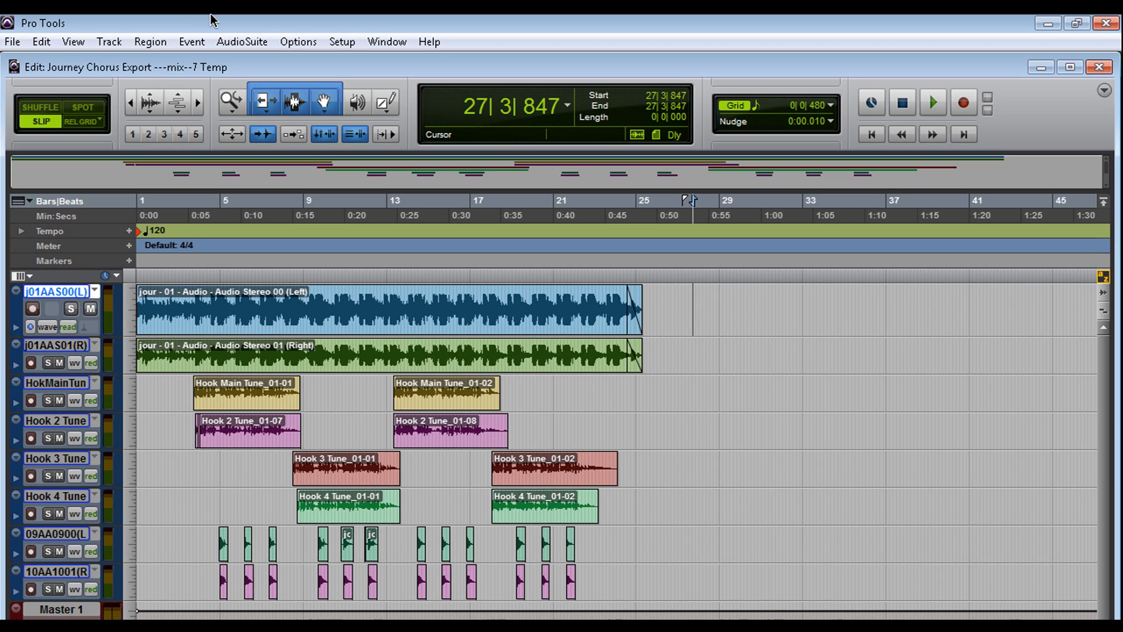
{"action": "mouse_move", "coordinate": [203, 75]}
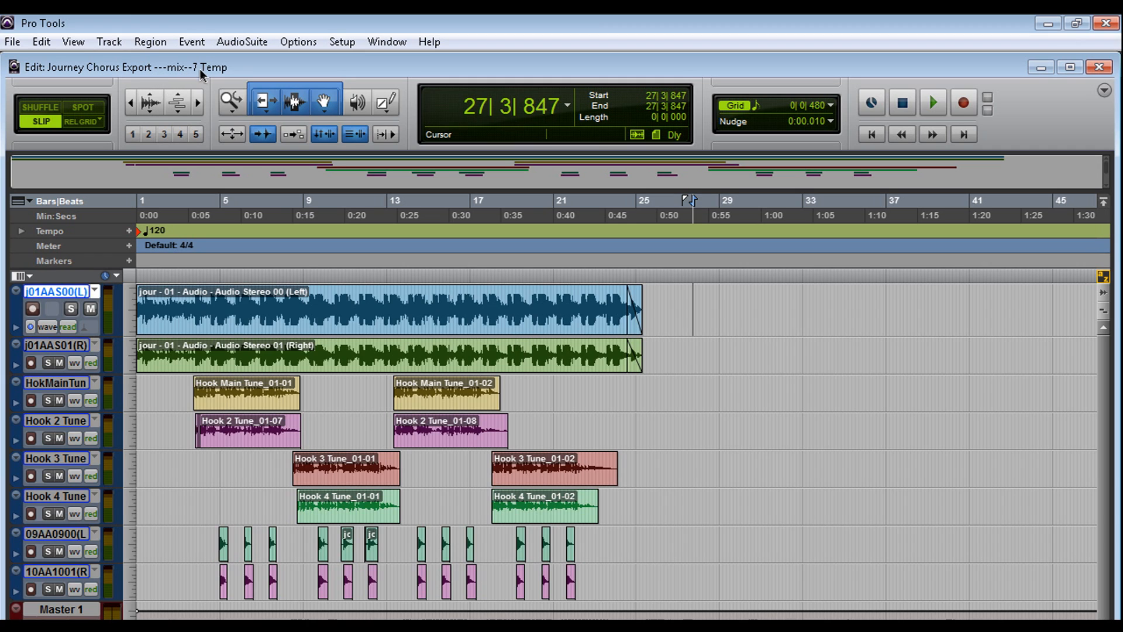
{"action": "mouse_move", "coordinate": [580, 20]}
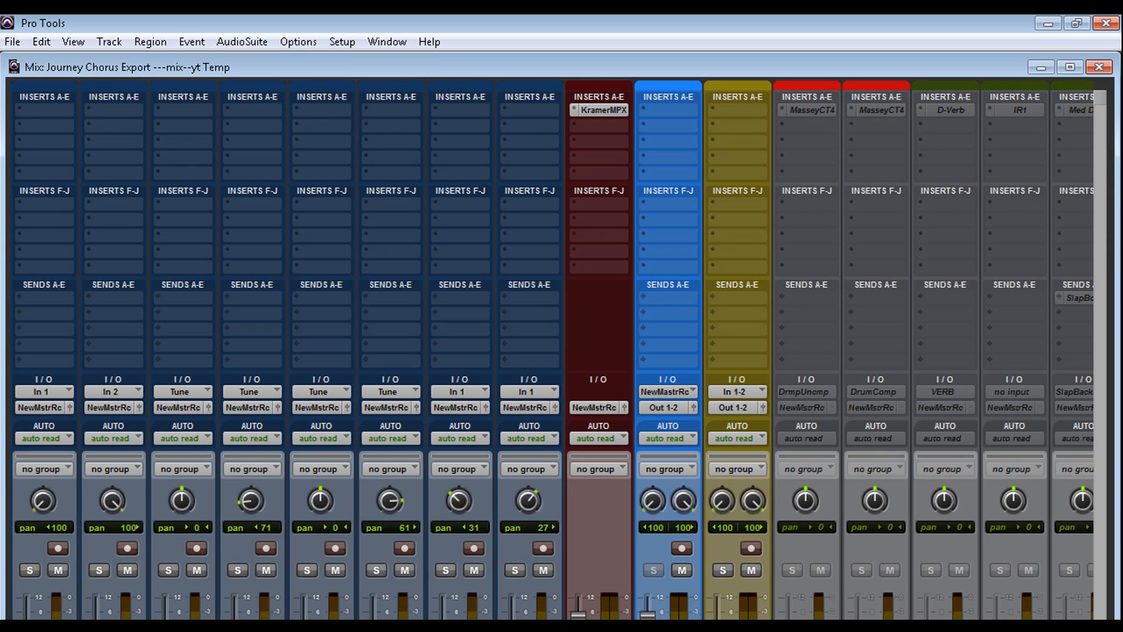
{"action": "mouse_move", "coordinate": [41, 118]}
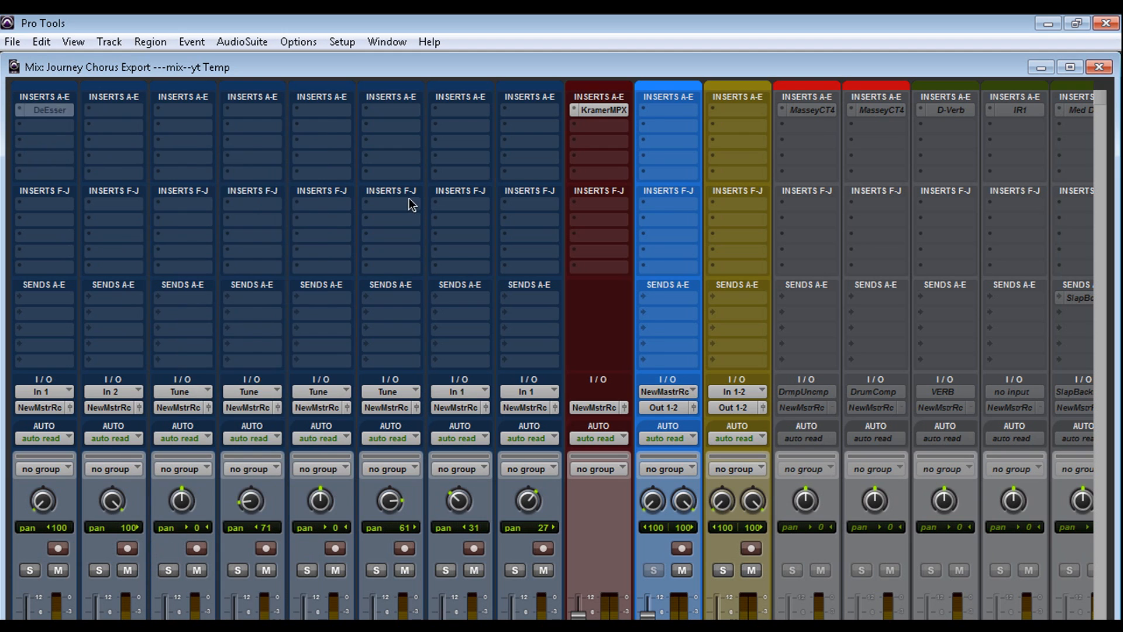
Step: Remove the stray DeEsser from the first track and close the RCompressor and DeEsser windows
{"action": "left_click", "coordinate": [45, 110]}
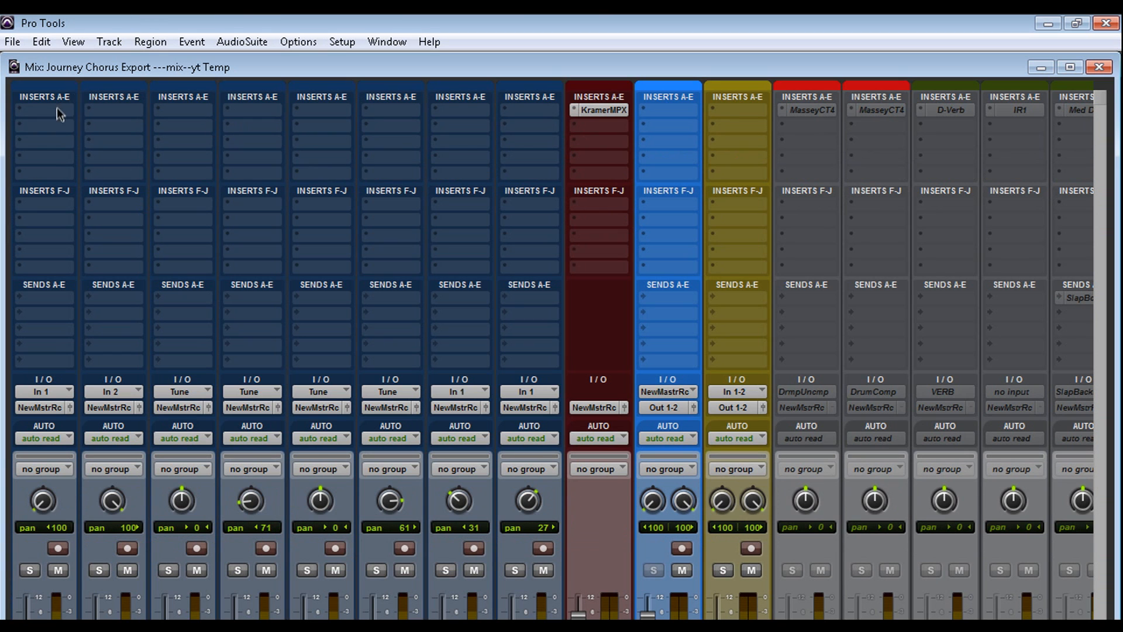
{"action": "mouse_move", "coordinate": [536, 301]}
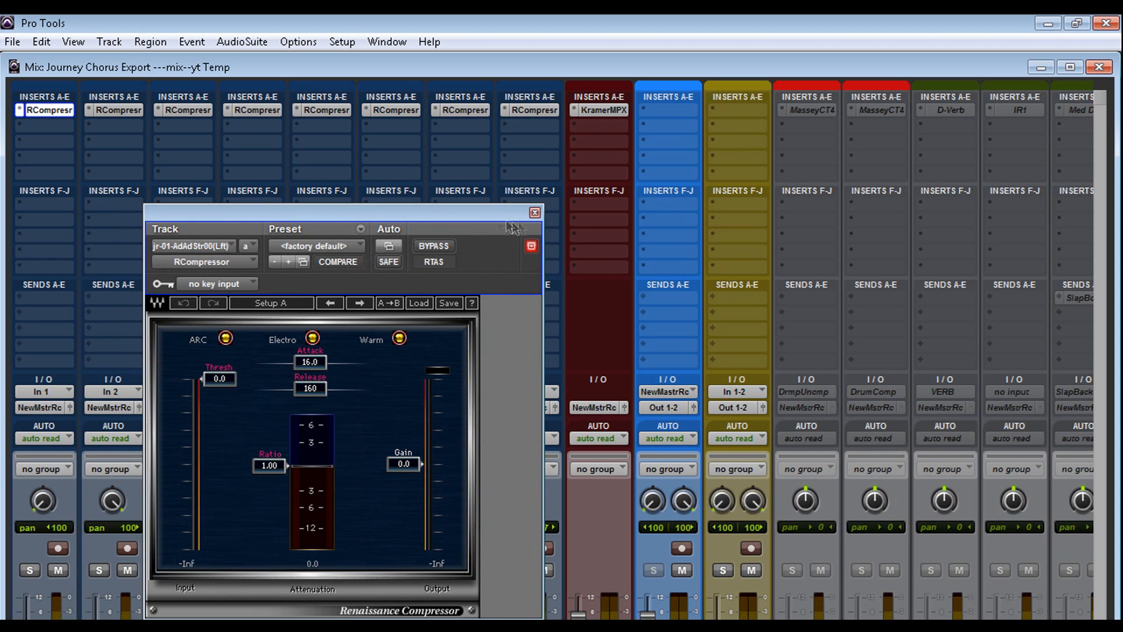
{"action": "left_click", "coordinate": [535, 212]}
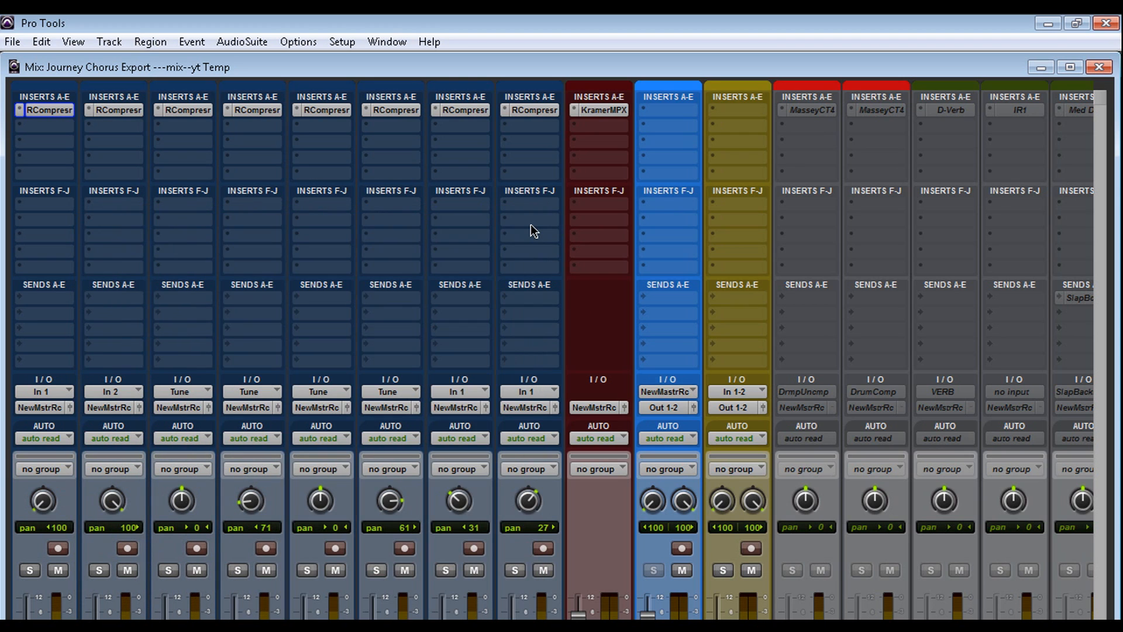
{"action": "mouse_move", "coordinate": [173, 128]}
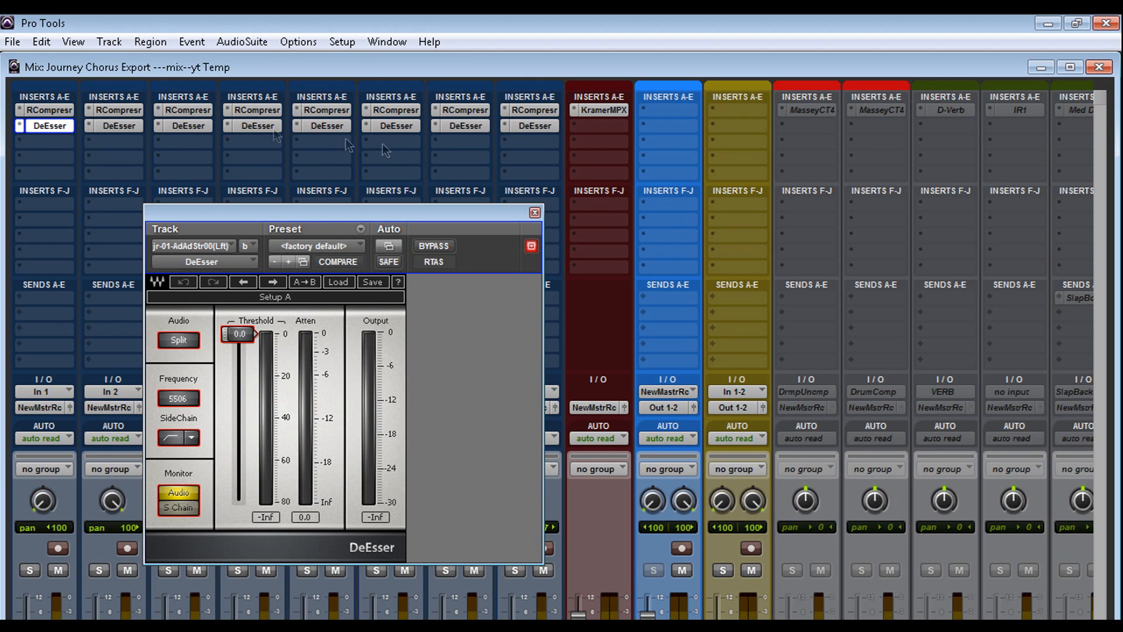
{"action": "mouse_move", "coordinate": [534, 212]}
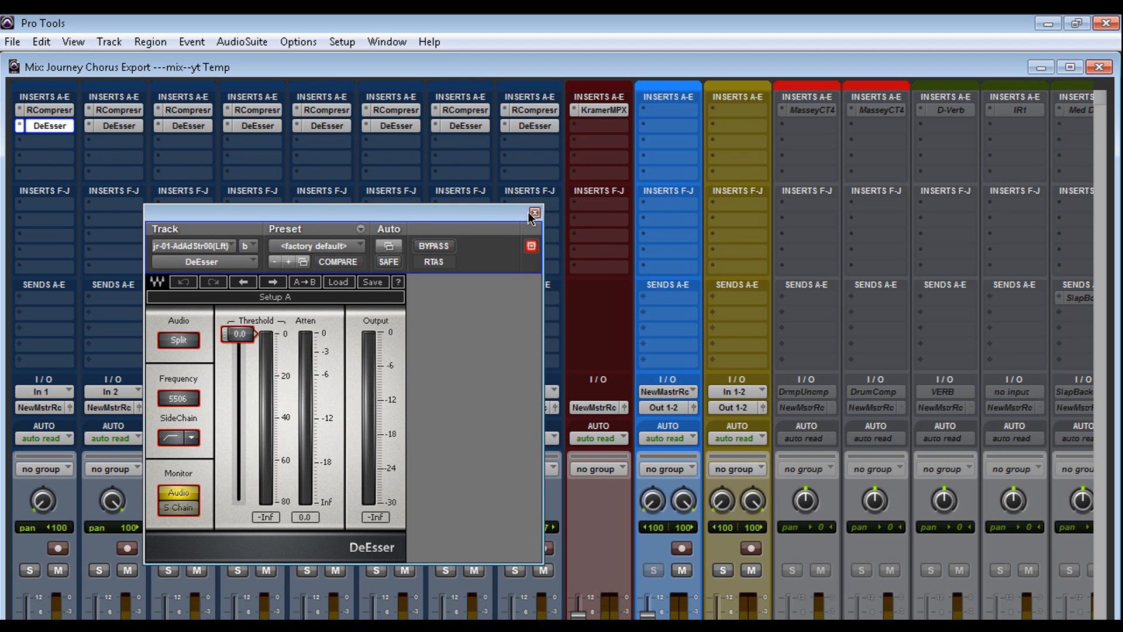
{"action": "left_click", "coordinate": [534, 213]}
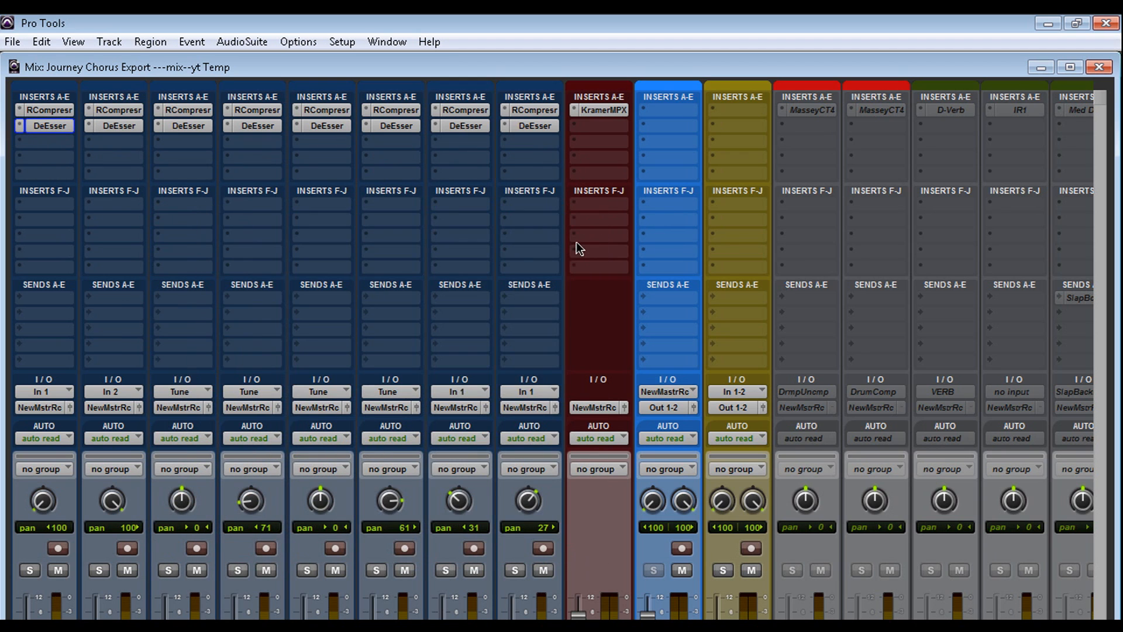
Step: Save the first track's DeEsser settings as a preset, then close Hook Main Tune's temp111 DeEsser
{"action": "left_click", "coordinate": [50, 126]}
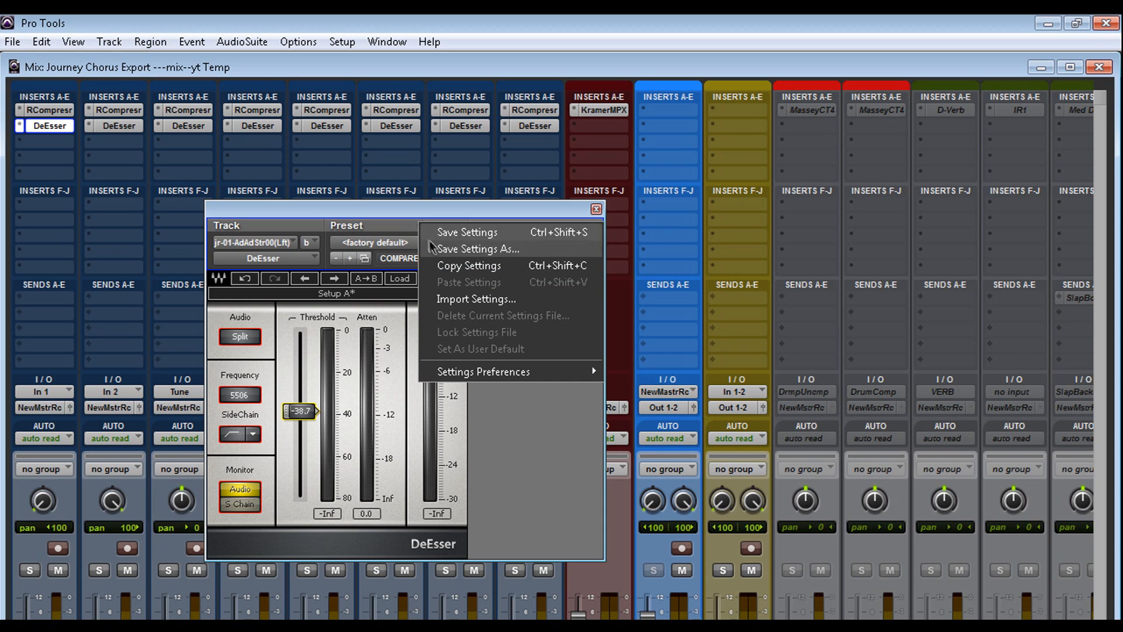
{"action": "mouse_move", "coordinate": [477, 252]}
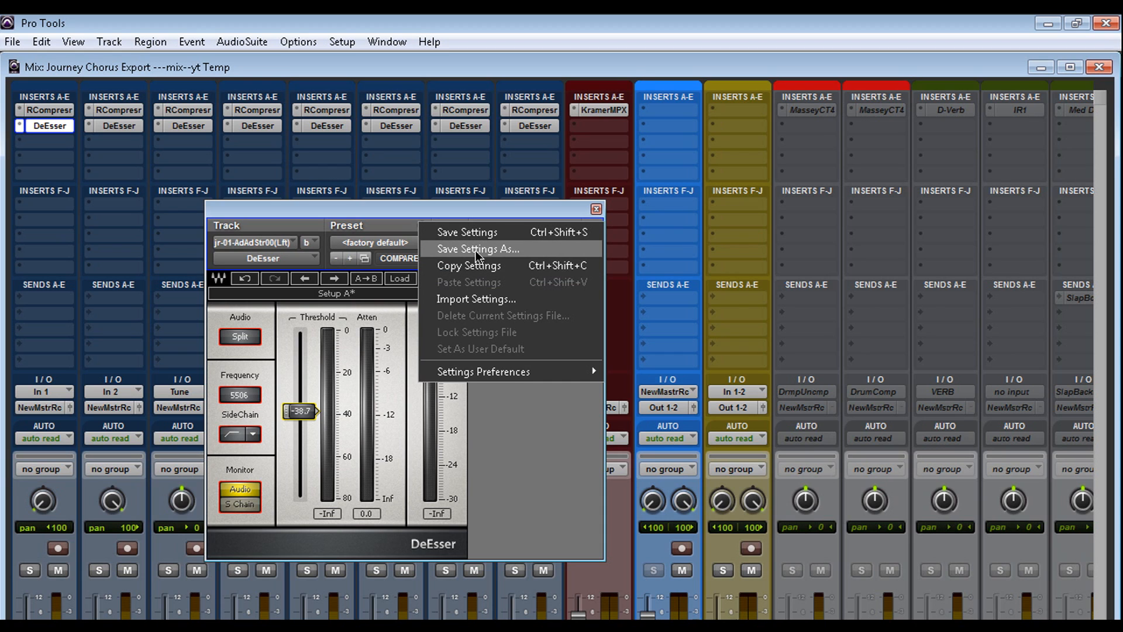
{"action": "left_click", "coordinate": [477, 249]}
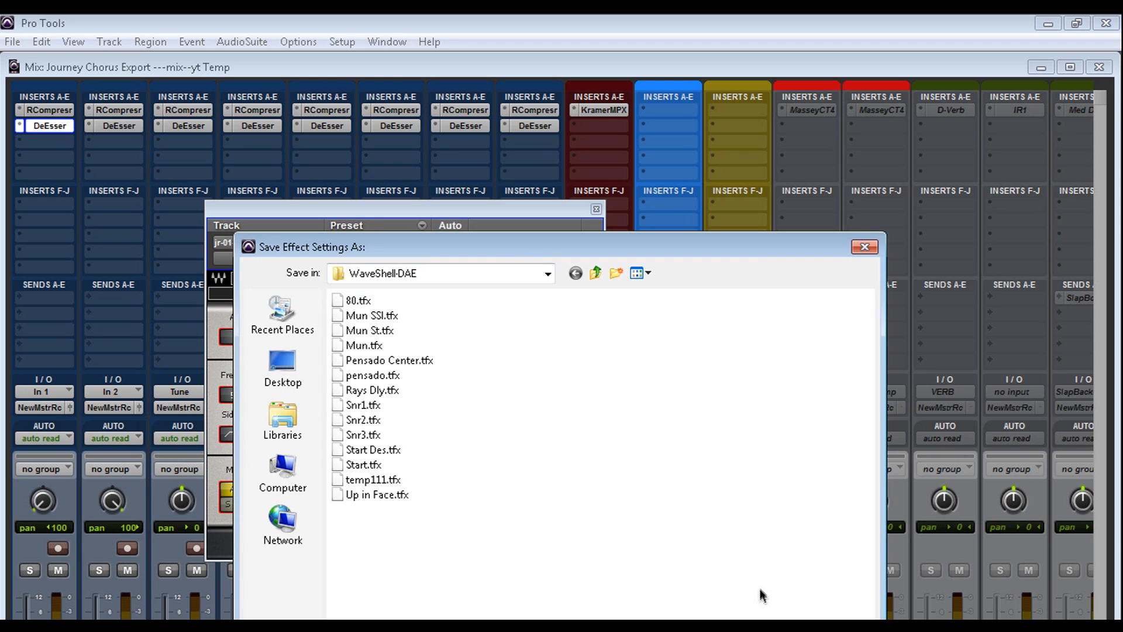
{"action": "left_click", "coordinate": [865, 246]}
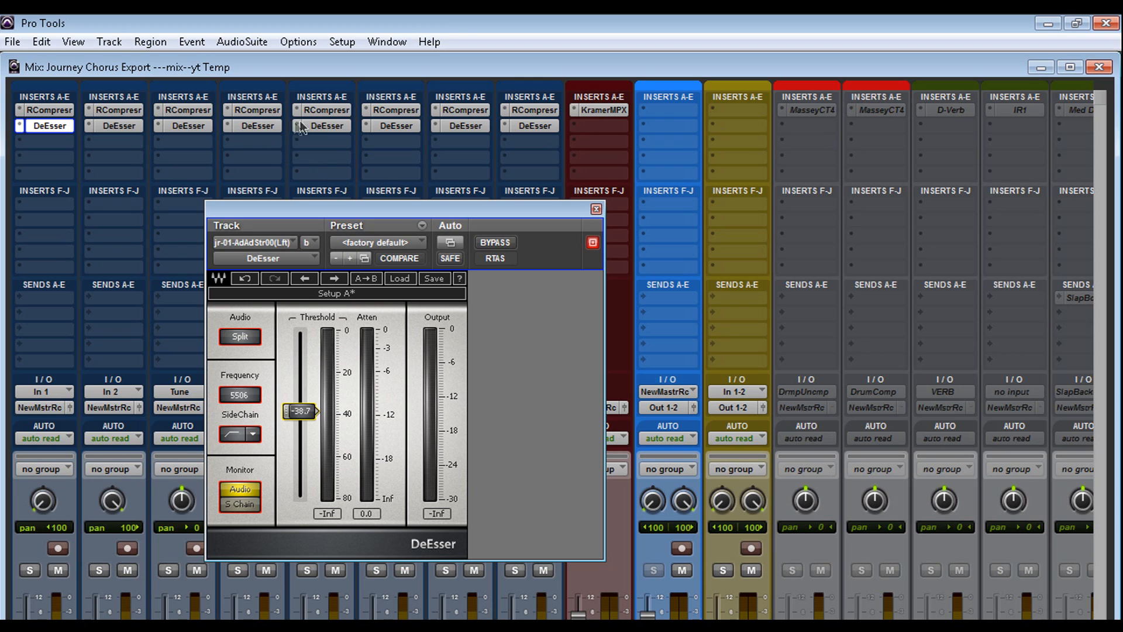
{"action": "mouse_move", "coordinate": [446, 26]}
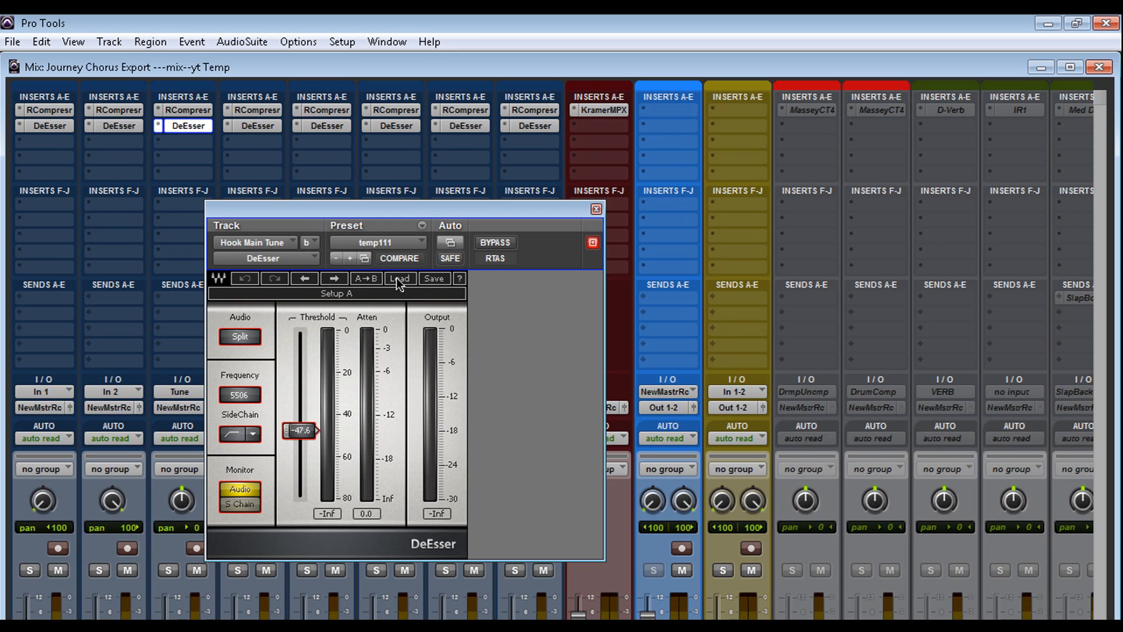
{"action": "left_click", "coordinate": [378, 243]}
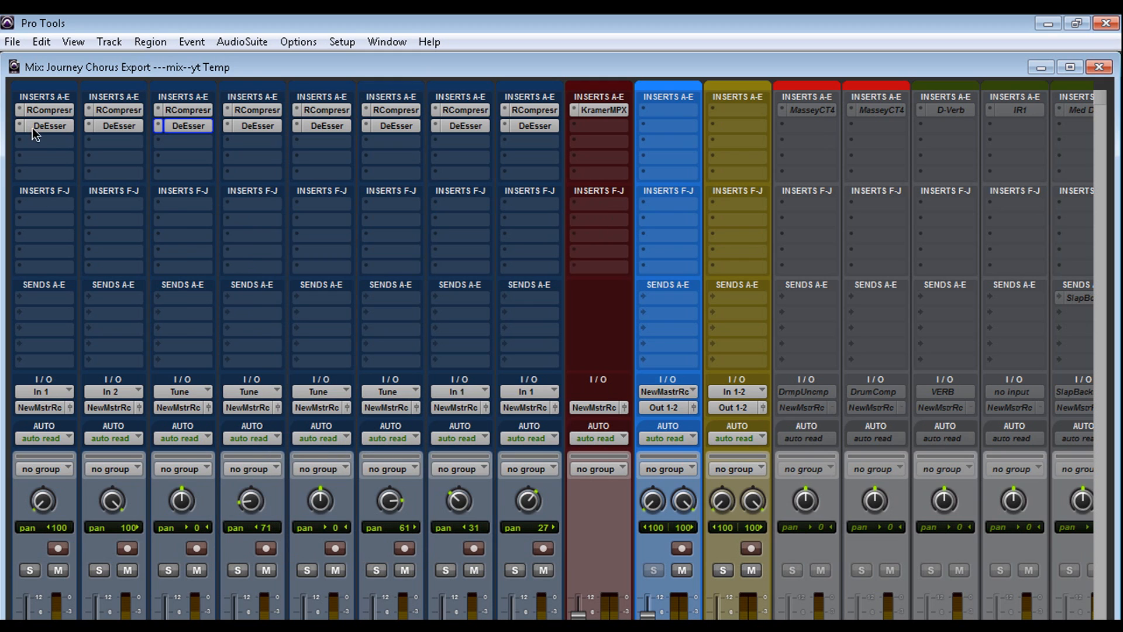
Step: Lower the jr10AdAd1001(Rght) DeEsser threshold to -38.7 dB and close its window
{"action": "left_click", "coordinate": [49, 125]}
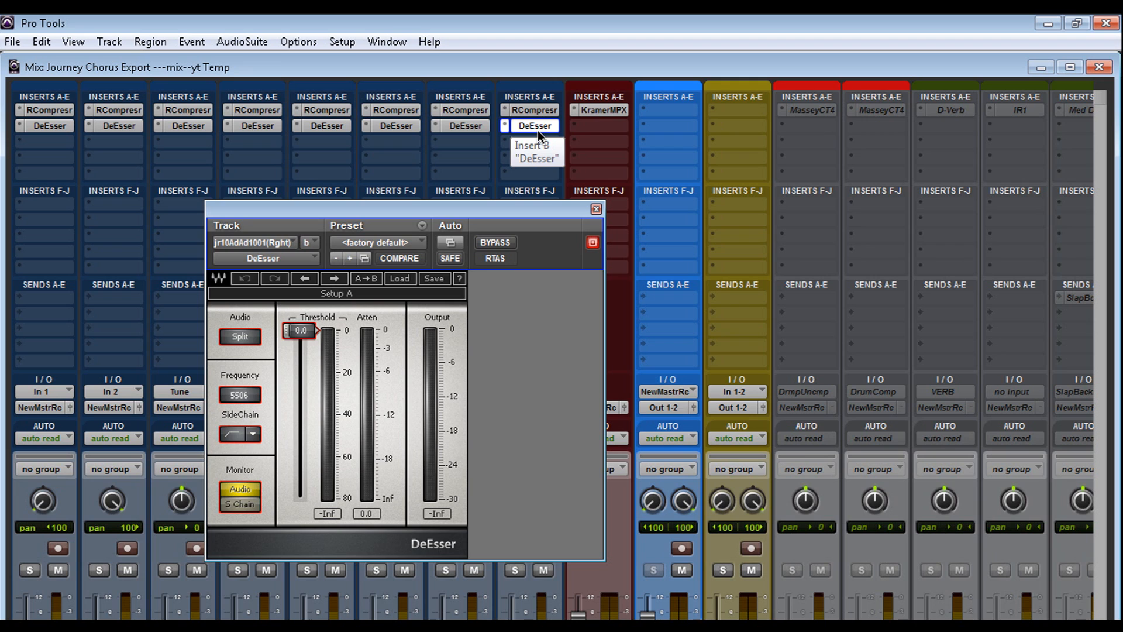
{"action": "left_click_drag", "start_coordinate": [300, 330], "coordinate": [300, 411]}
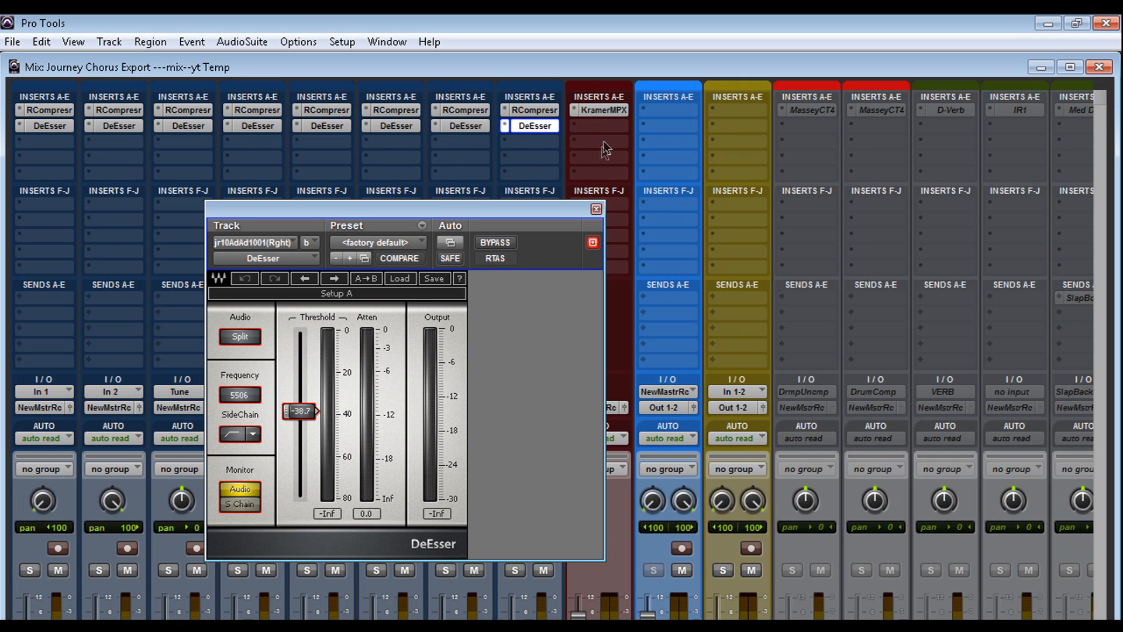
{"action": "left_click", "coordinate": [593, 225]}
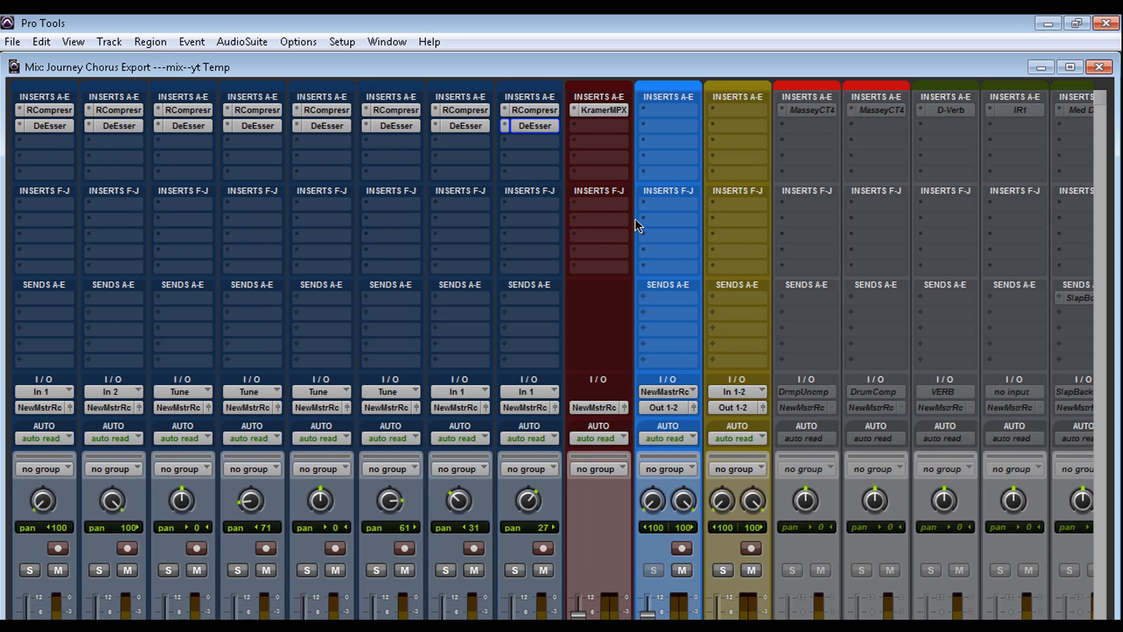
{"action": "mouse_move", "coordinate": [570, 465]}
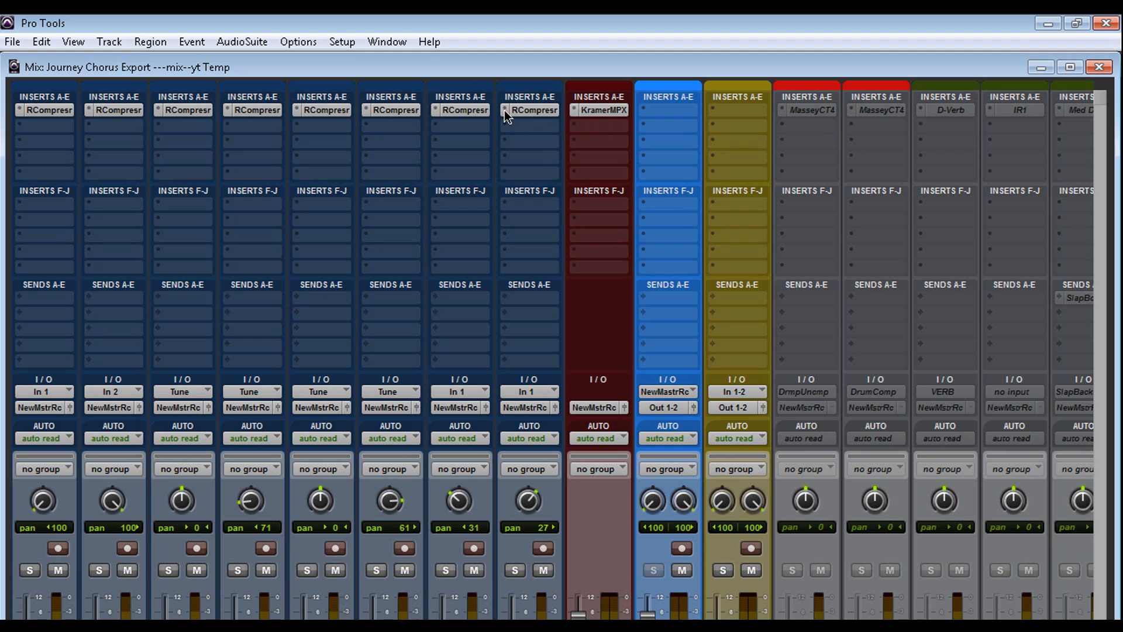
Step: Apply the Up in Face preset to the last vocal track's RCompressor
{"action": "left_click", "coordinate": [534, 109]}
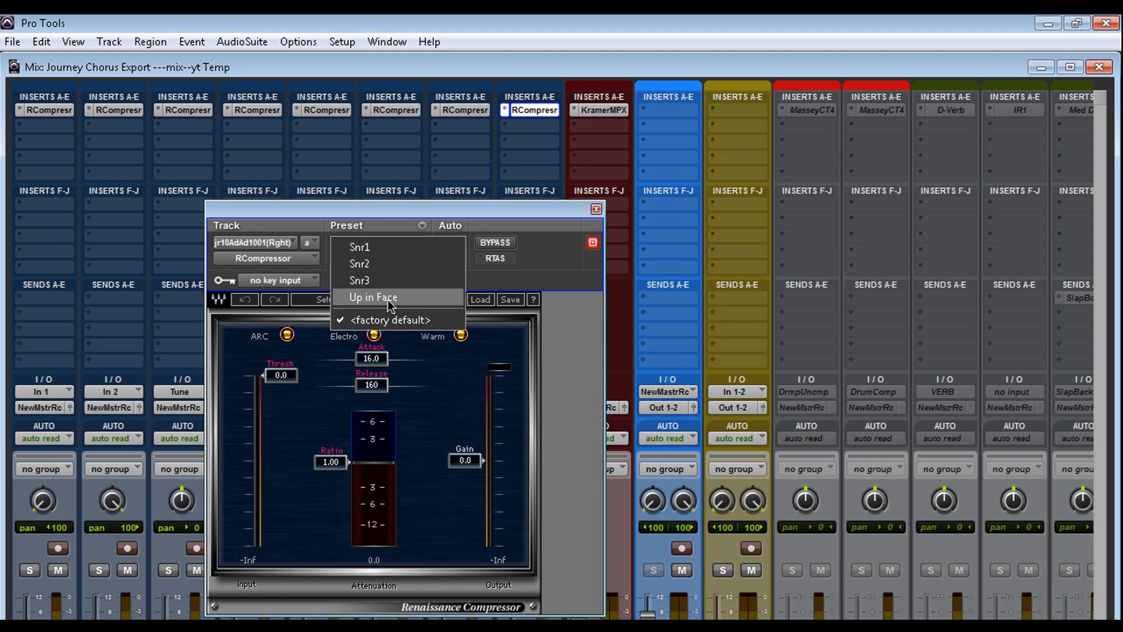
{"action": "left_click", "coordinate": [372, 296]}
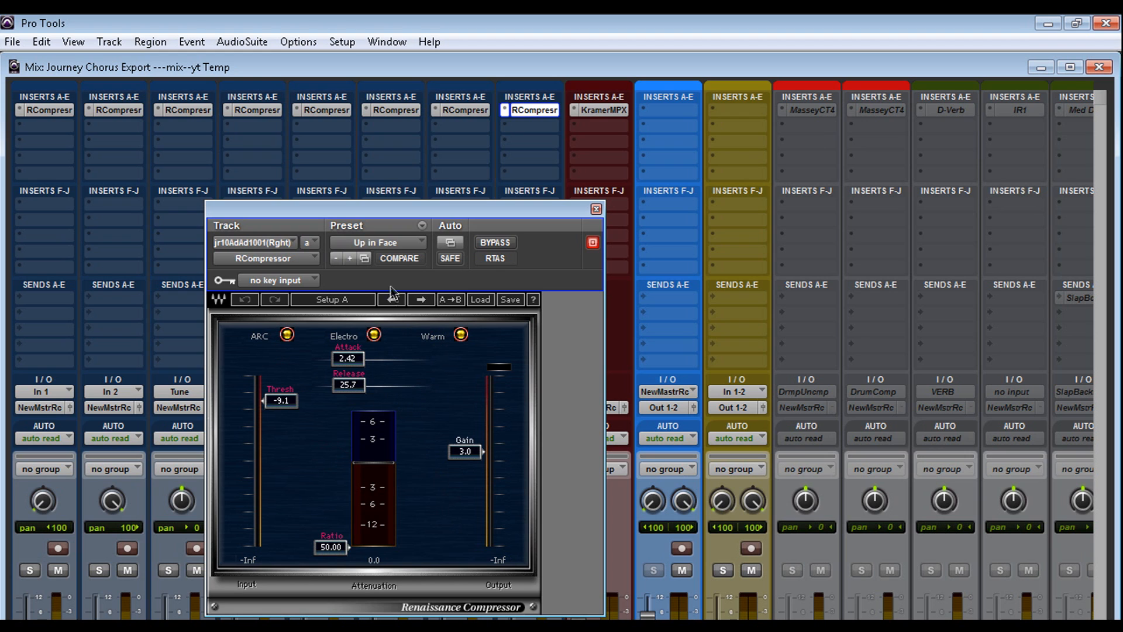